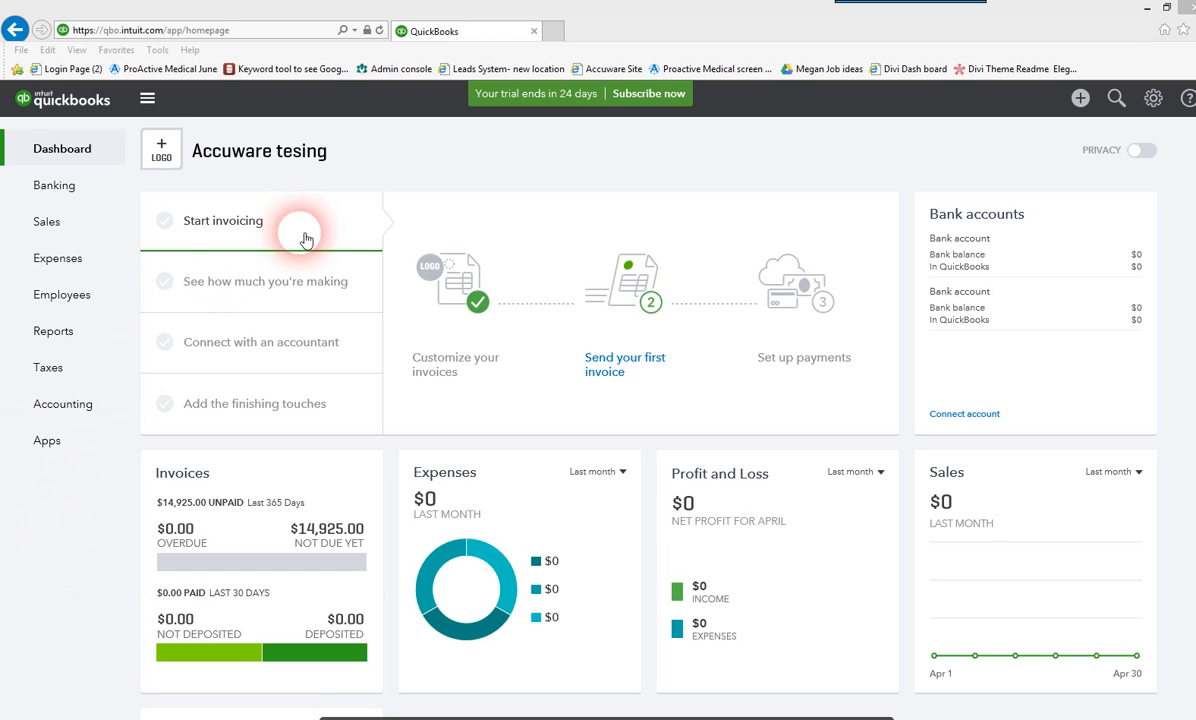
{"action": "mouse_move", "coordinate": [16, 572]}
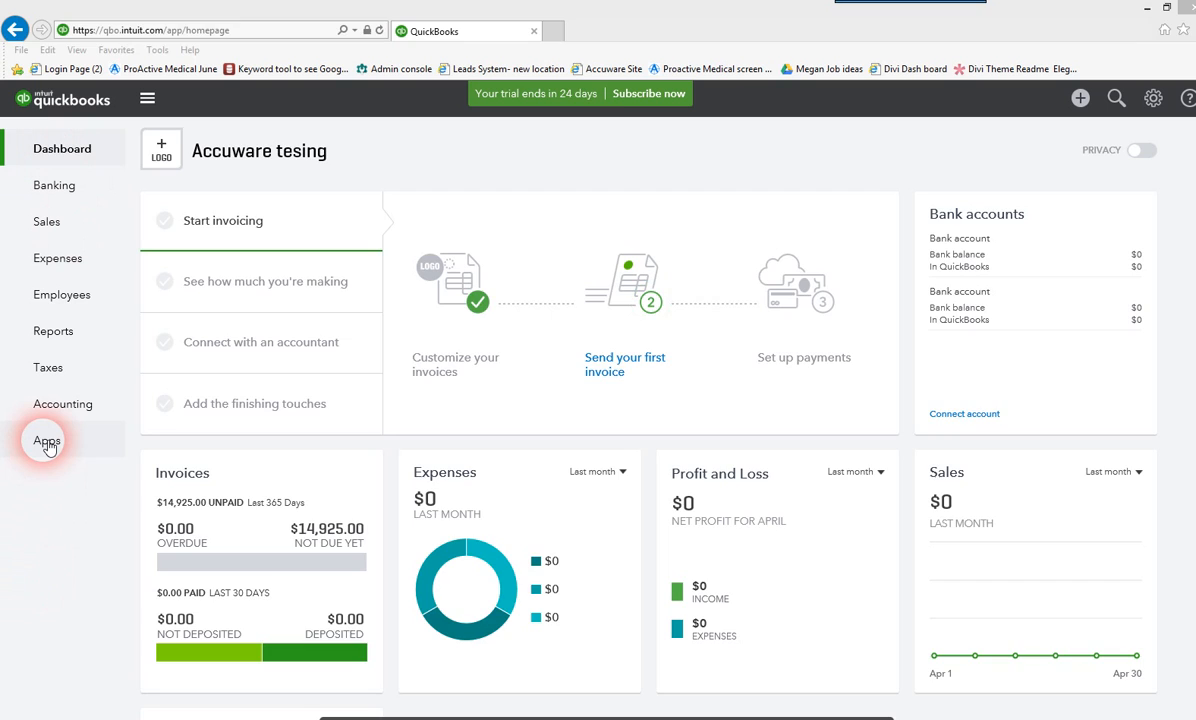
Go to the Apps area from the Accuware tesing company dashboard
{"action": "left_click", "coordinate": [48, 442]}
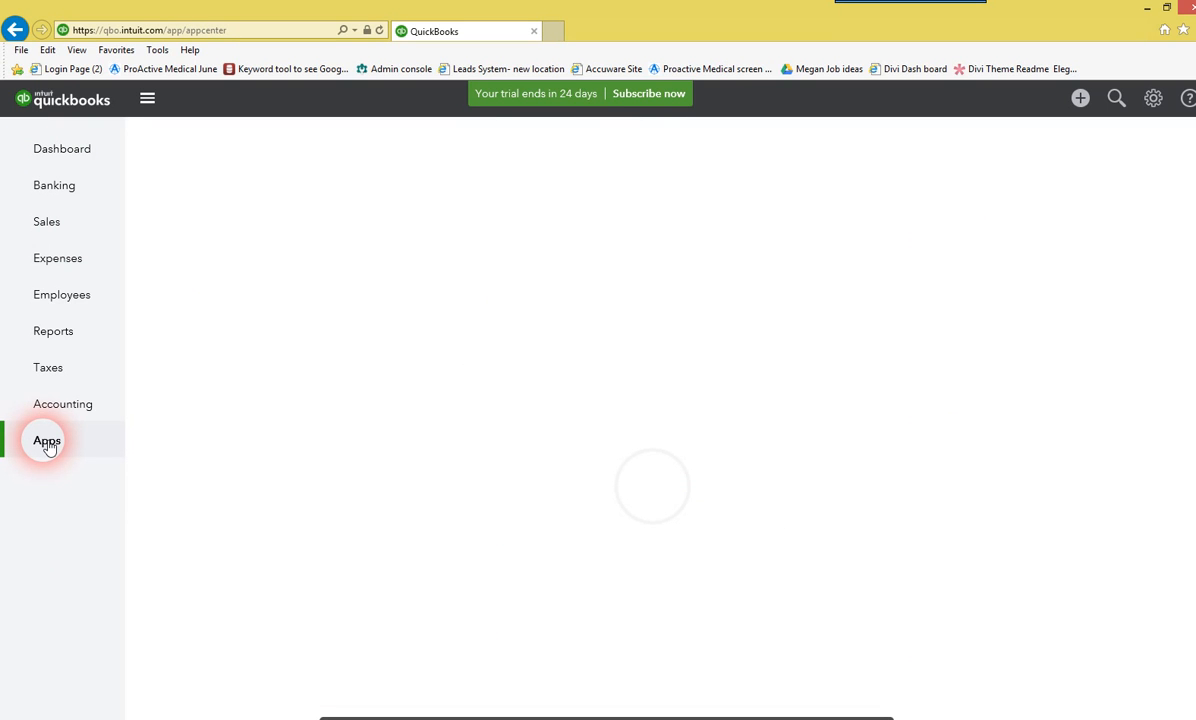
Search the app marketplace for 'Label' and open the Label Connector details page
{"action": "left_click", "coordinate": [48, 440]}
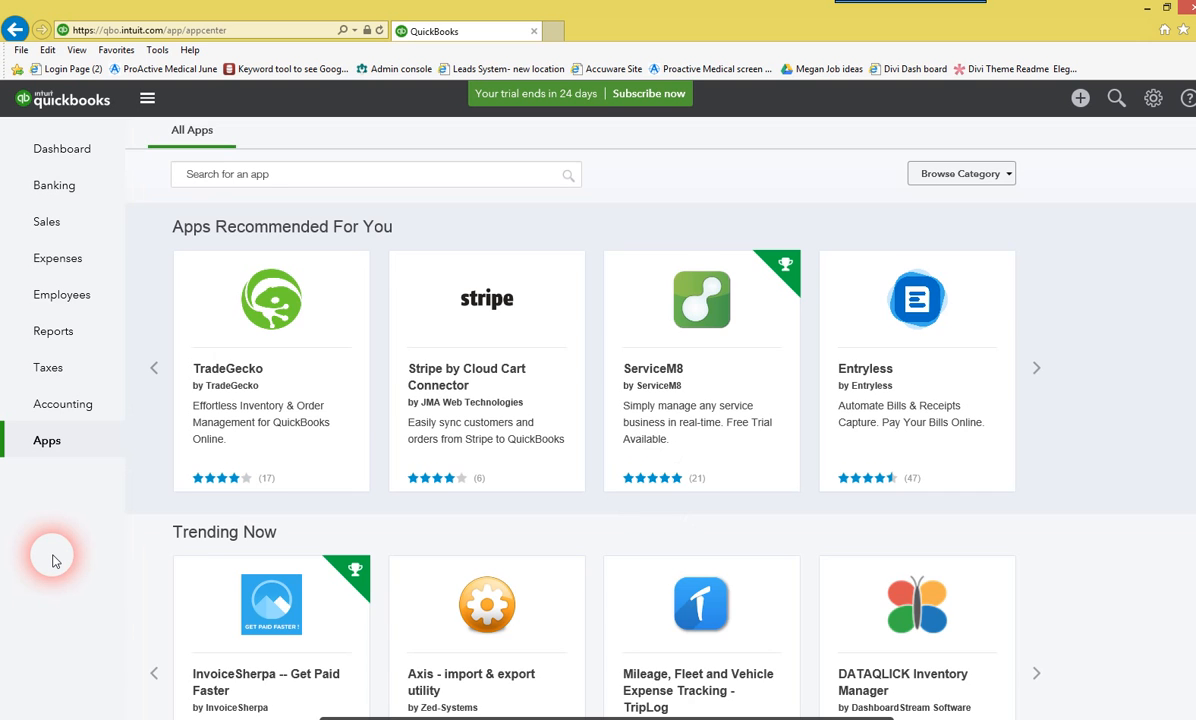
{"action": "mouse_move", "coordinate": [1136, 476]}
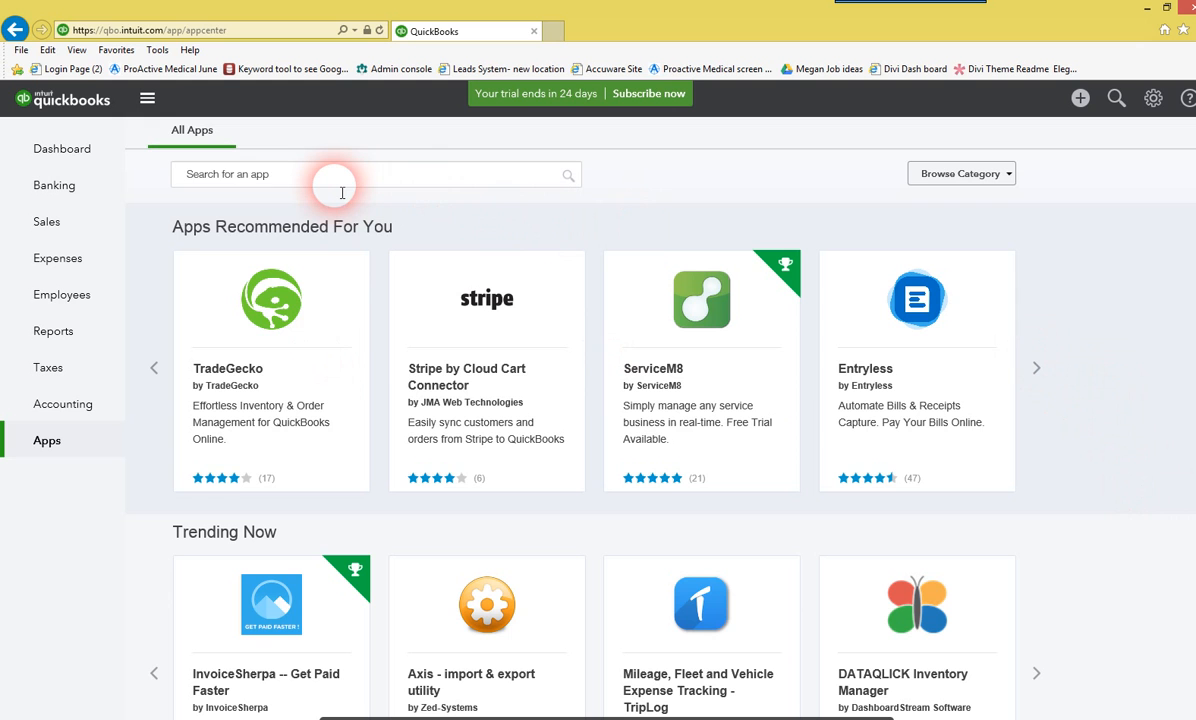
{"action": "type", "text": "Label"}
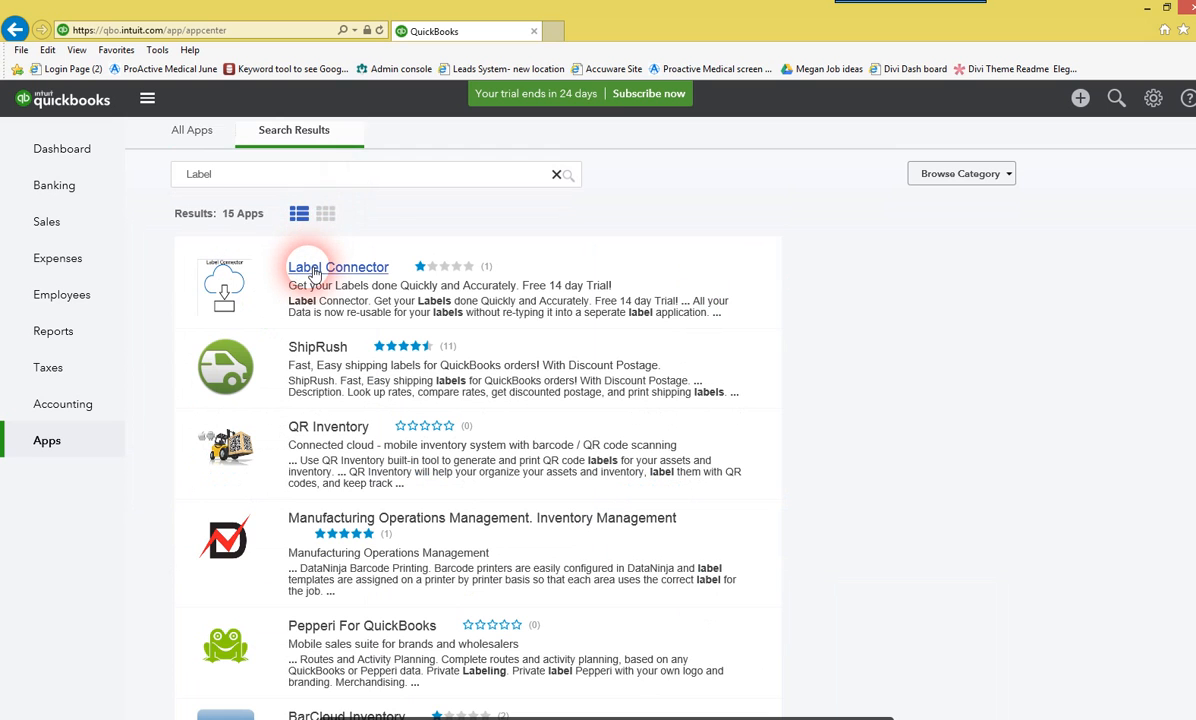
{"action": "left_click", "coordinate": [338, 268]}
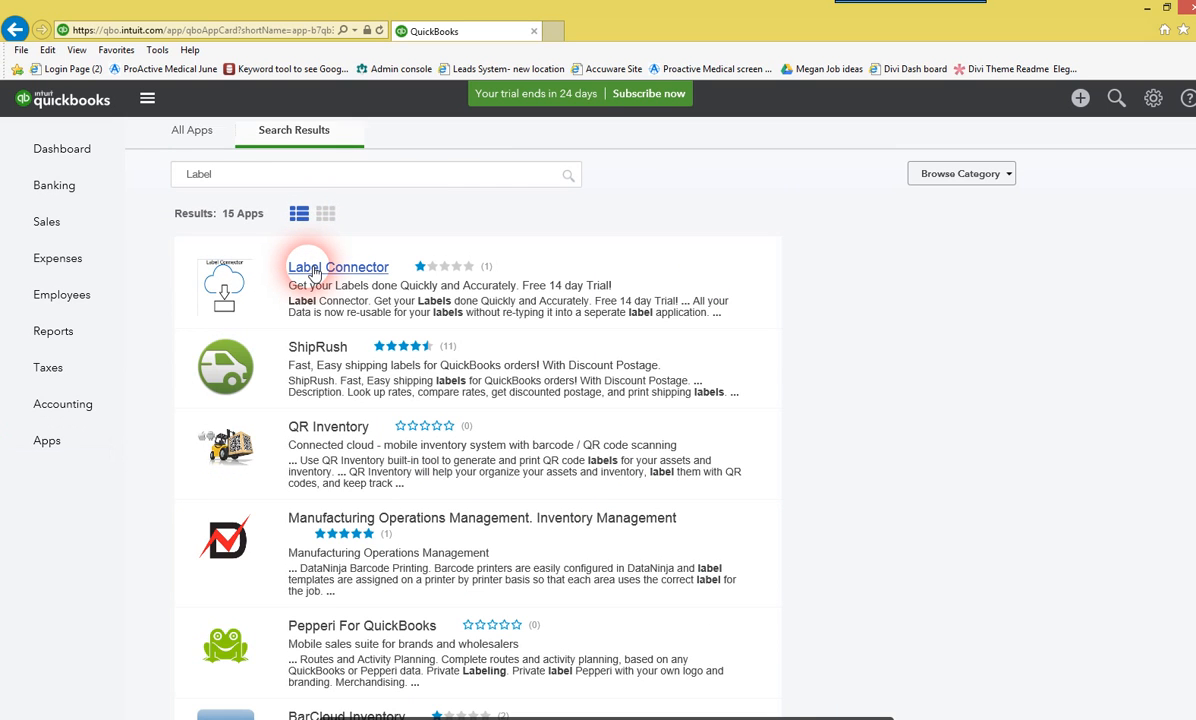
{"action": "left_click", "coordinate": [338, 268]}
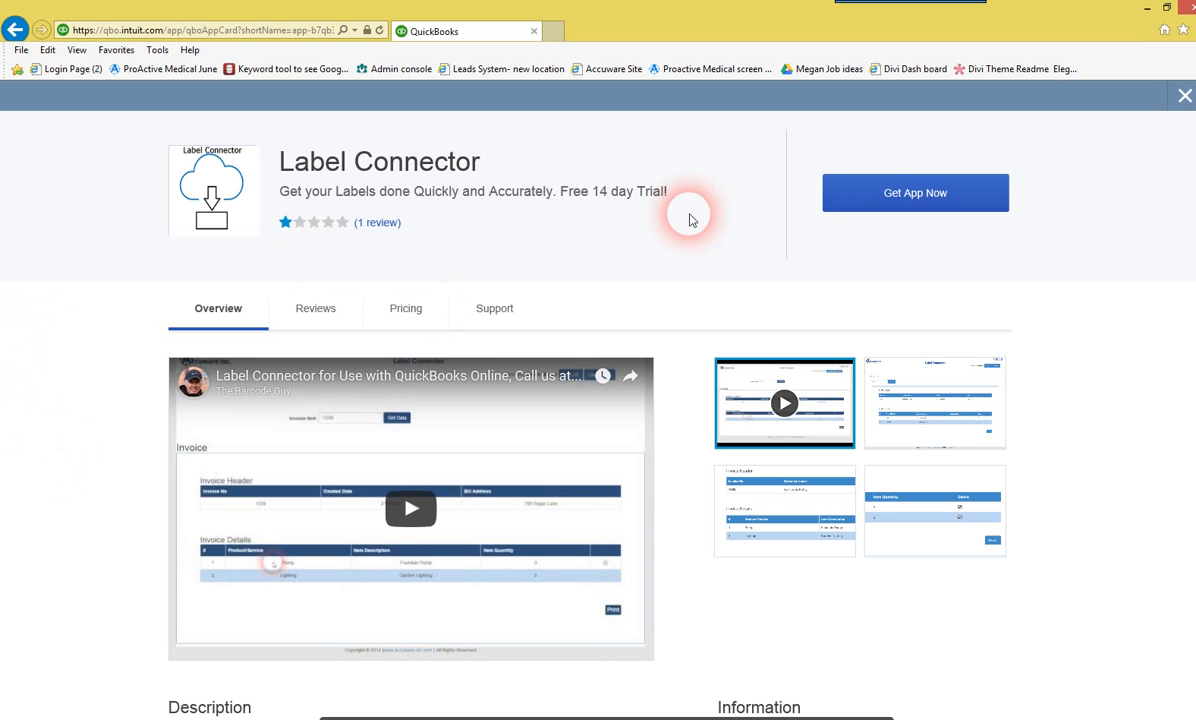
Get Label Connector and authorize it to share data with the Accuware tesing company
{"action": "left_click", "coordinate": [914, 192]}
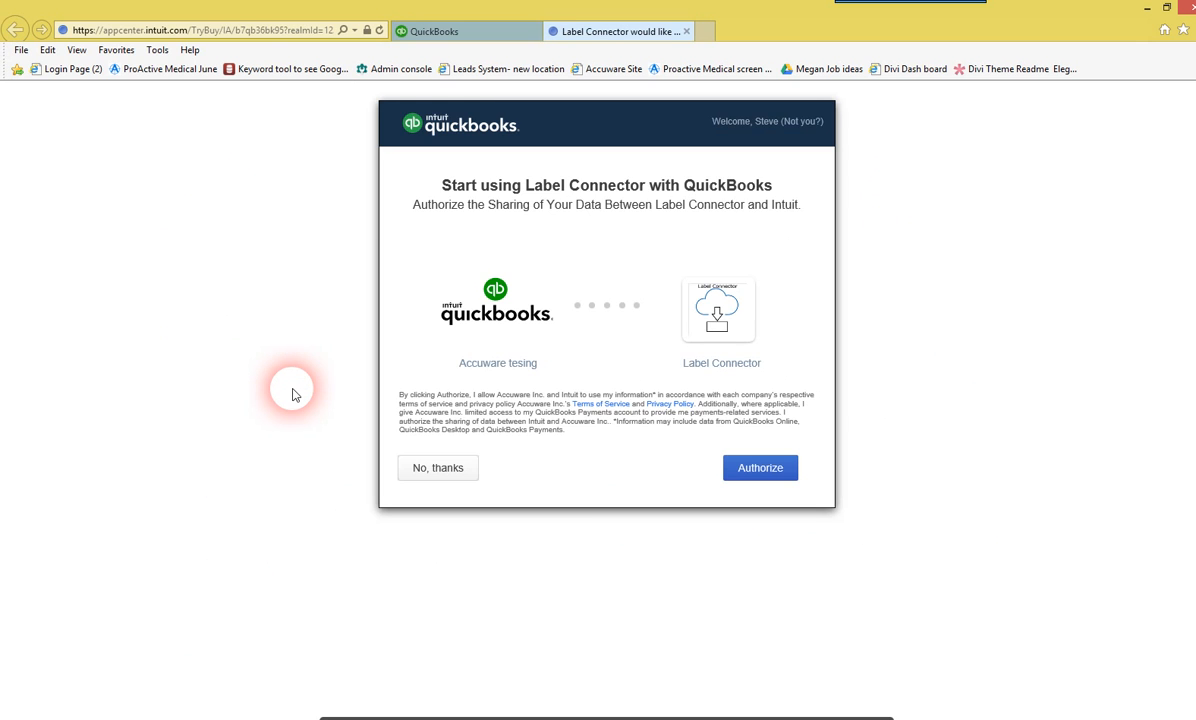
{"action": "mouse_move", "coordinate": [708, 356]}
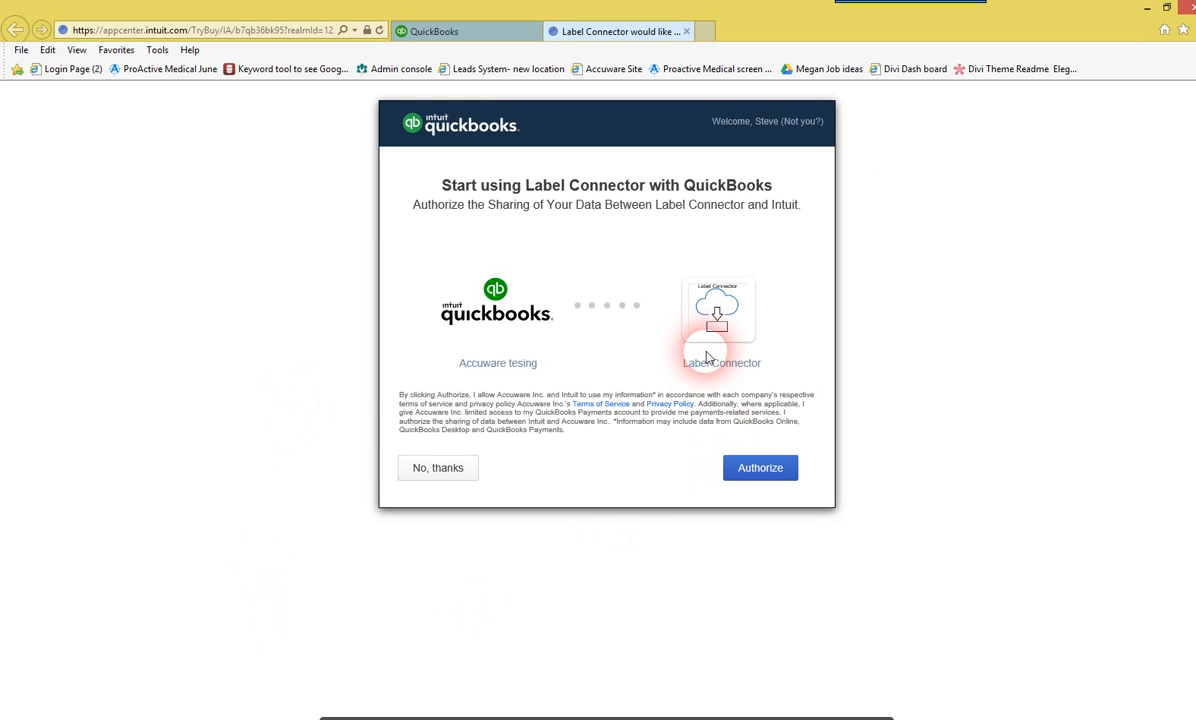
{"action": "left_click", "coordinate": [760, 468]}
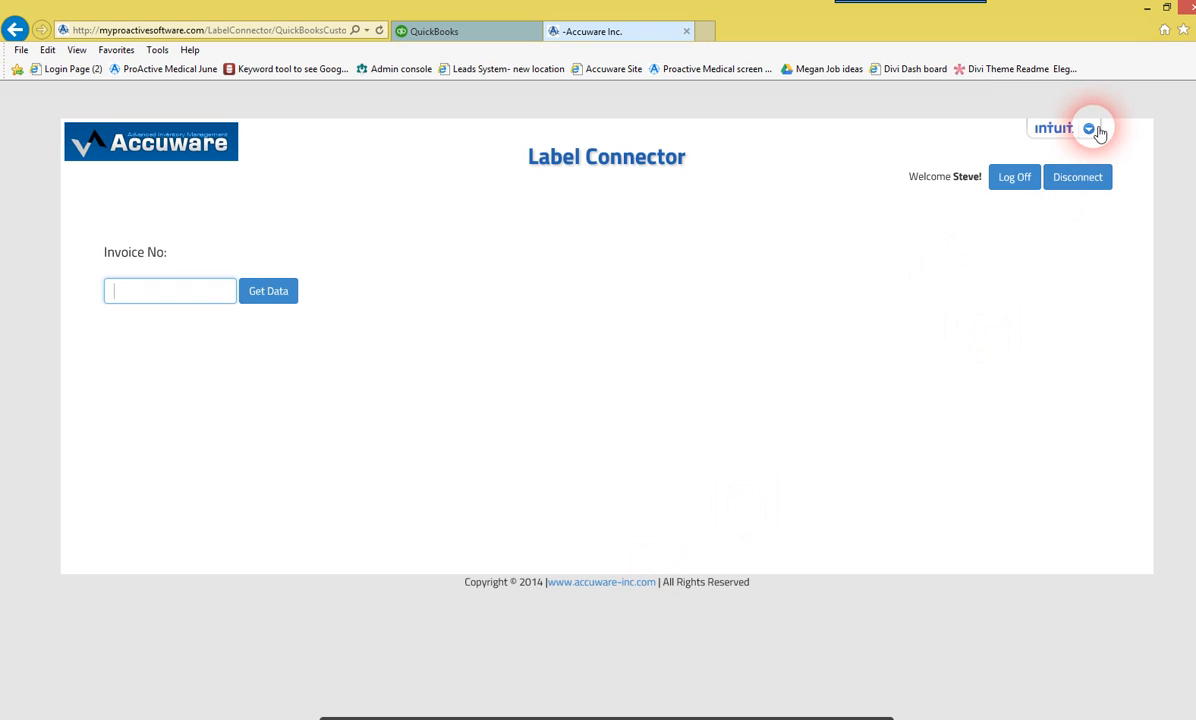
Load invoice 1001's header and line items via Get Data
{"action": "left_click", "coordinate": [1088, 128]}
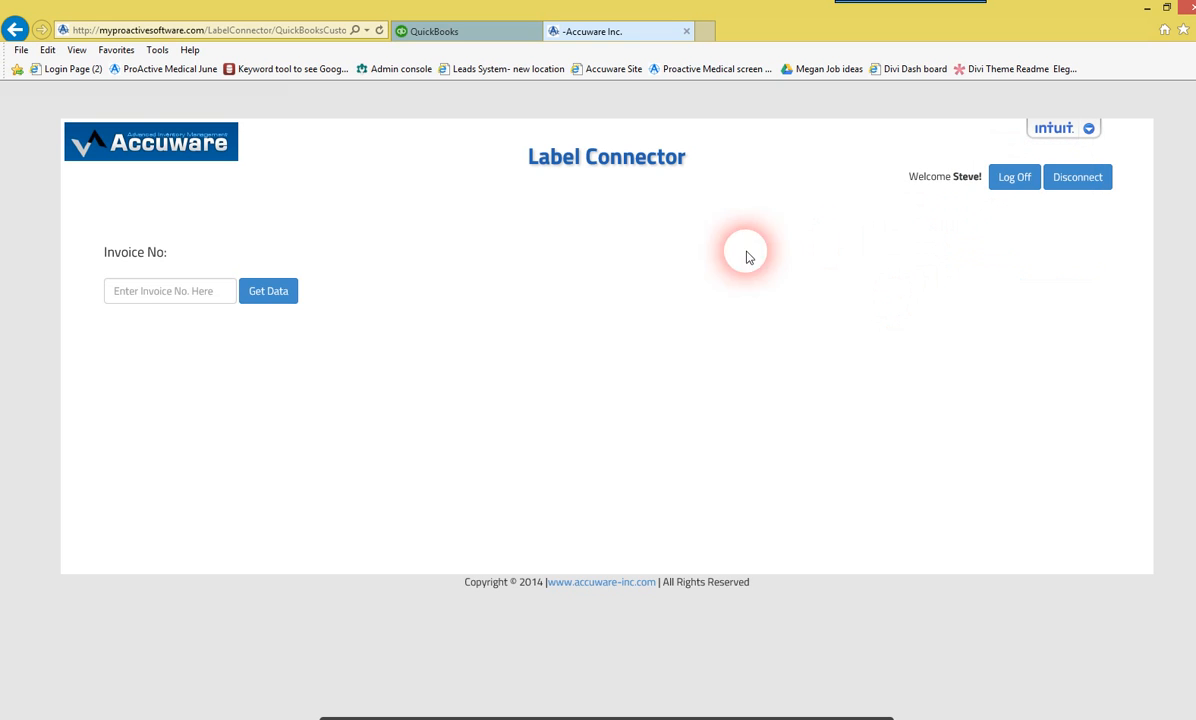
{"action": "left_click", "coordinate": [170, 292]}
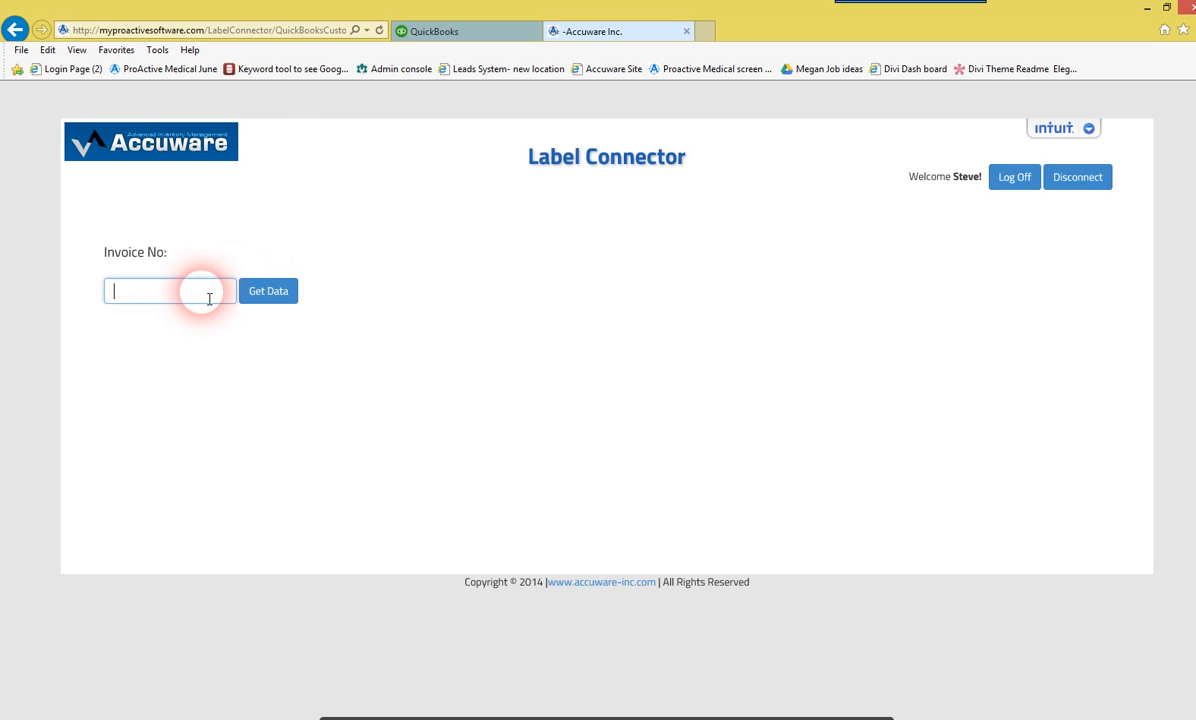
{"action": "type", "text": "1001"}
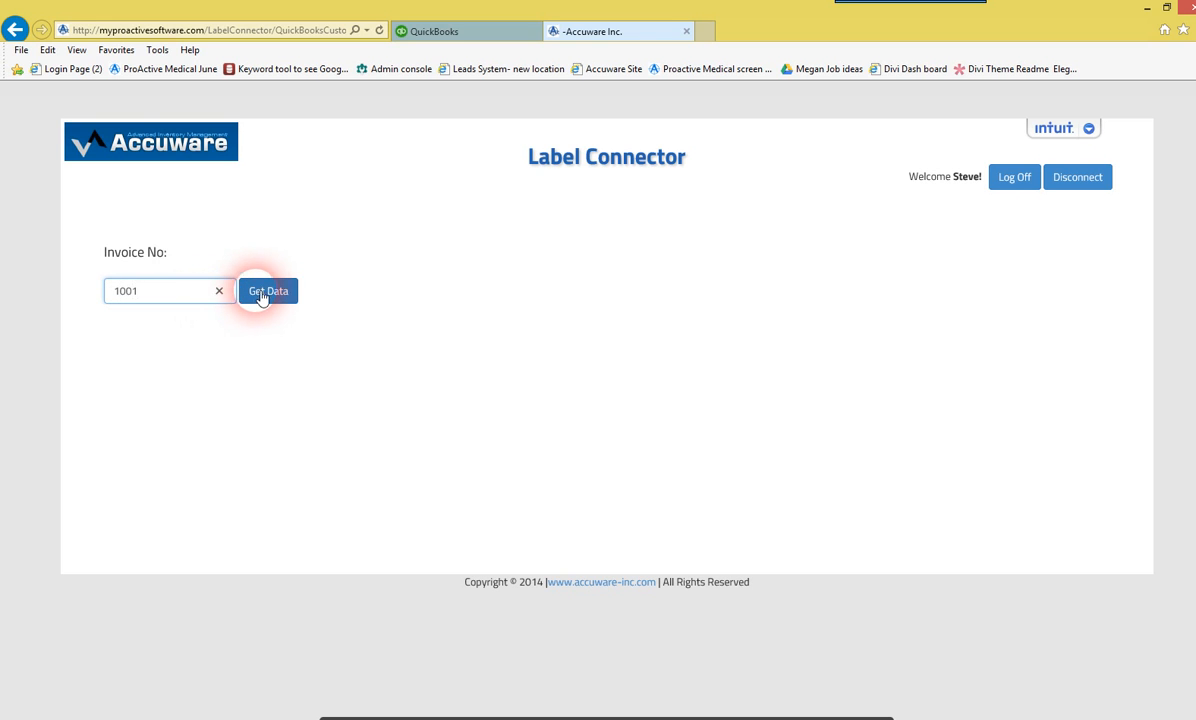
{"action": "left_click", "coordinate": [268, 292]}
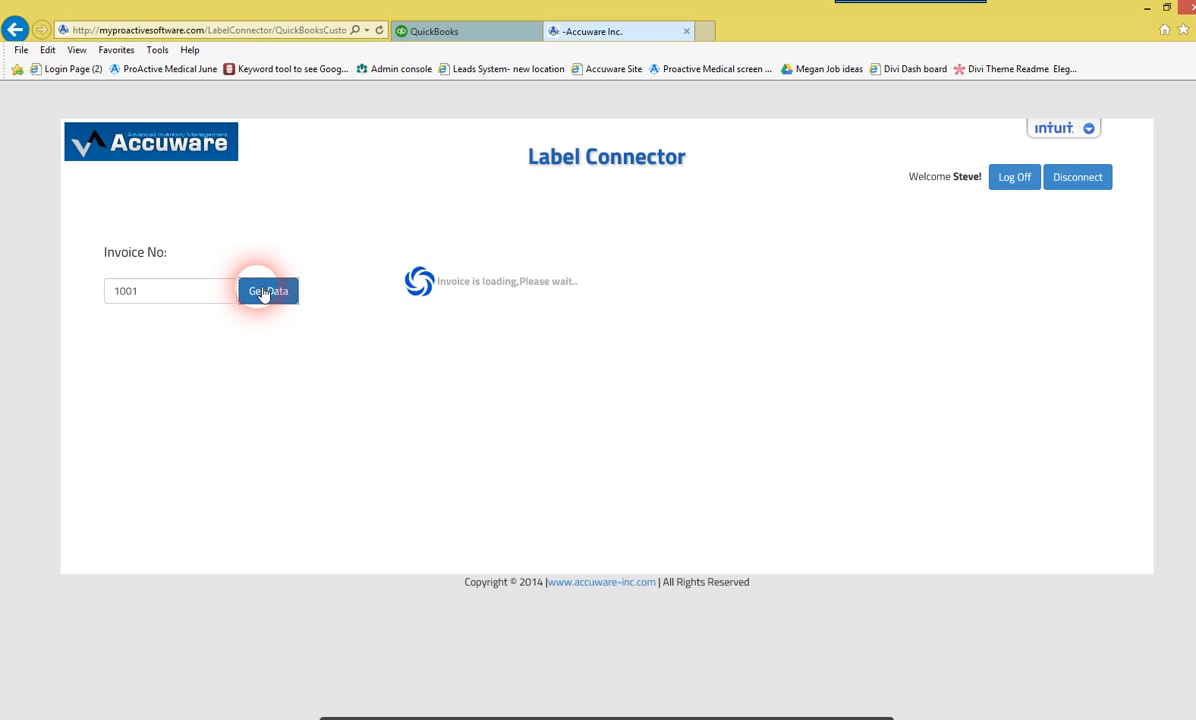
{"action": "left_click", "coordinate": [268, 290]}
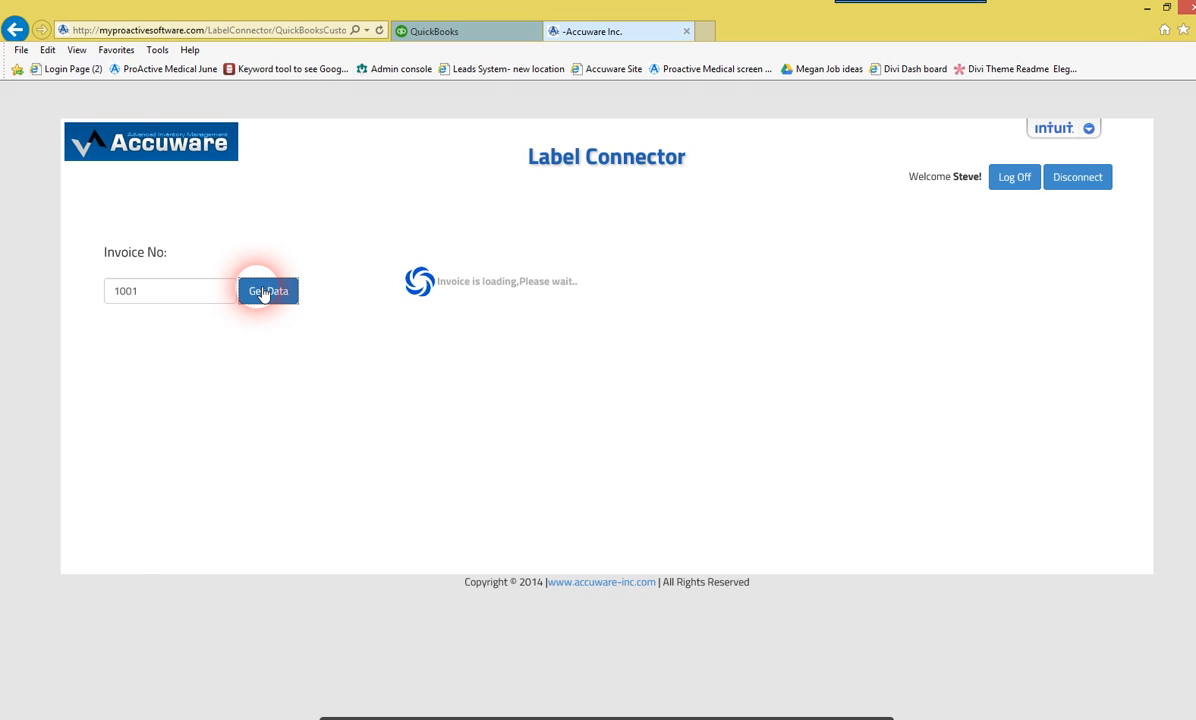
{"action": "left_click", "coordinate": [268, 290]}
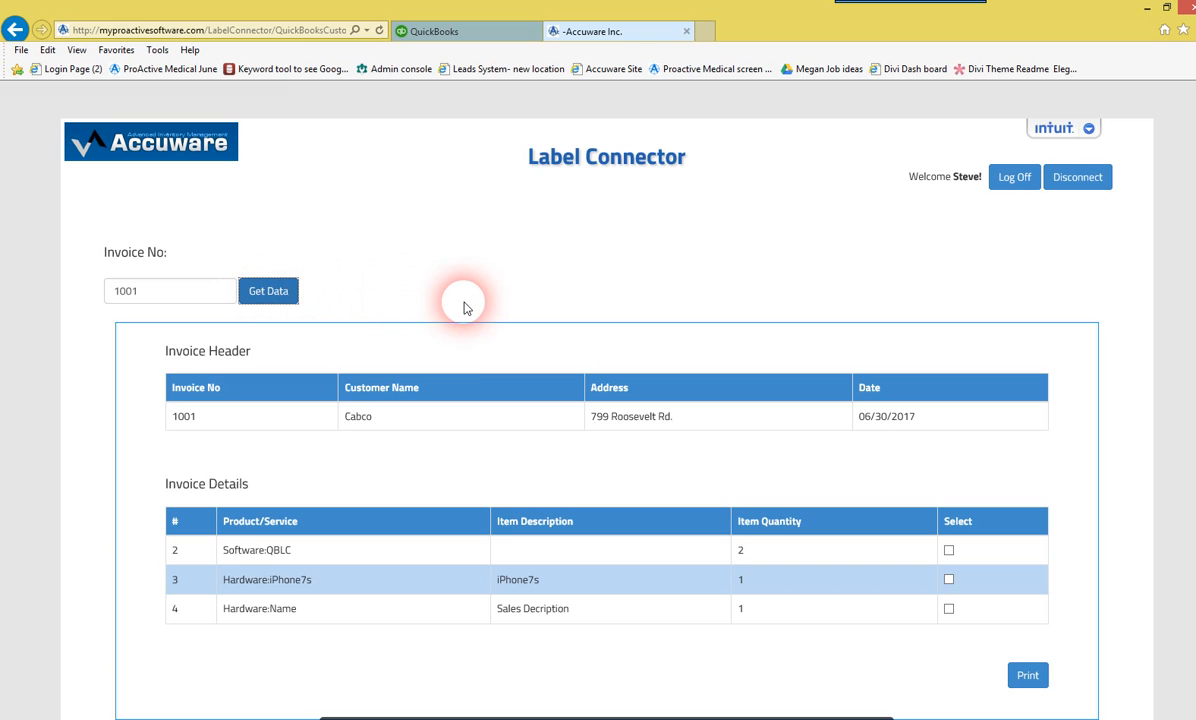
{"action": "mouse_move", "coordinate": [856, 596]}
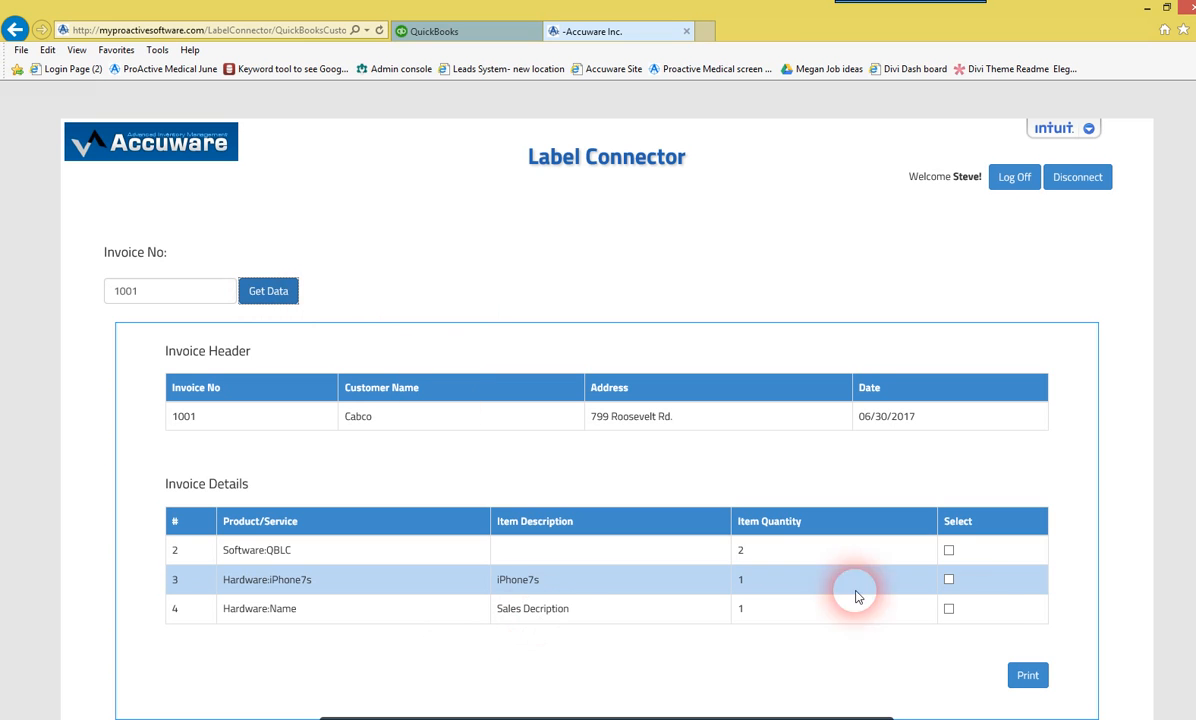
Select only the Hardware Name line item and send its label to print
{"action": "left_click", "coordinate": [948, 608]}
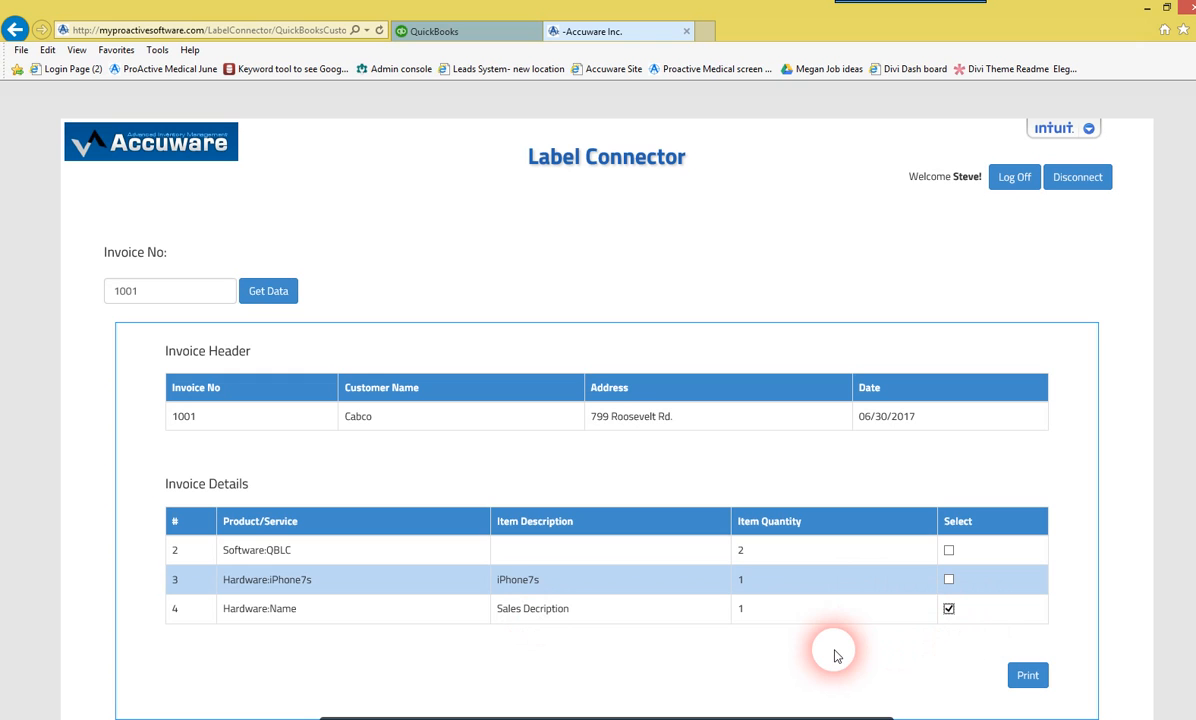
{"action": "mouse_move", "coordinate": [880, 688]}
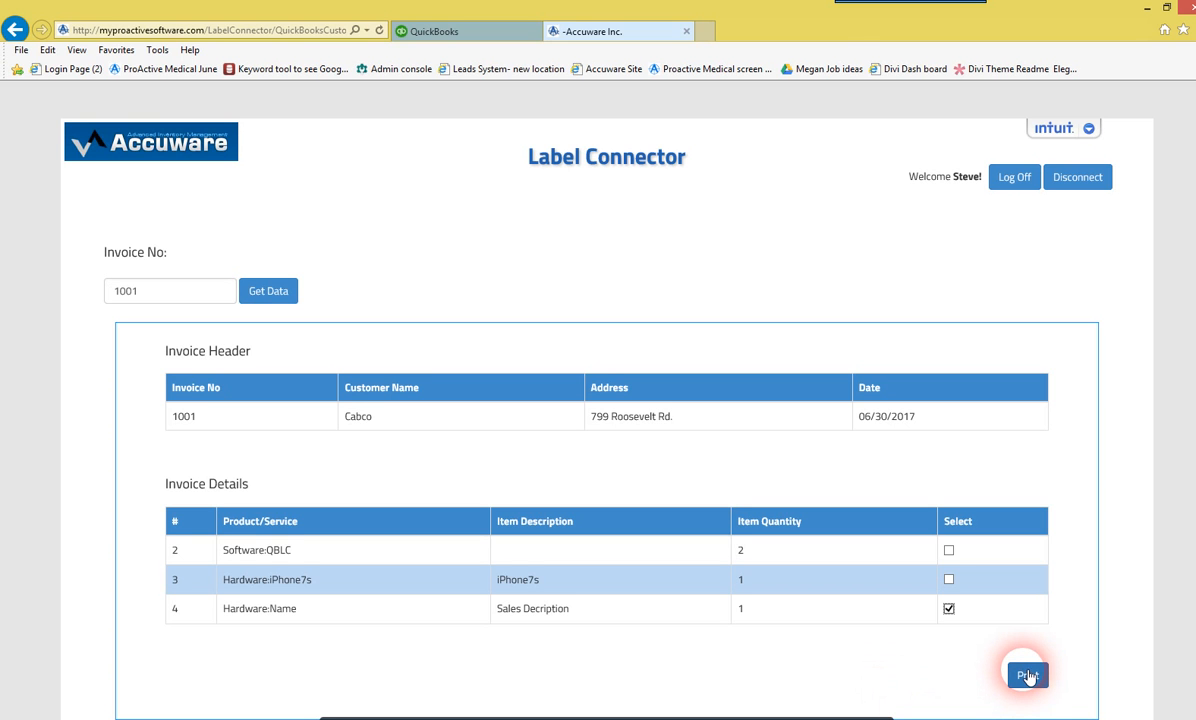
{"action": "left_click", "coordinate": [1028, 676]}
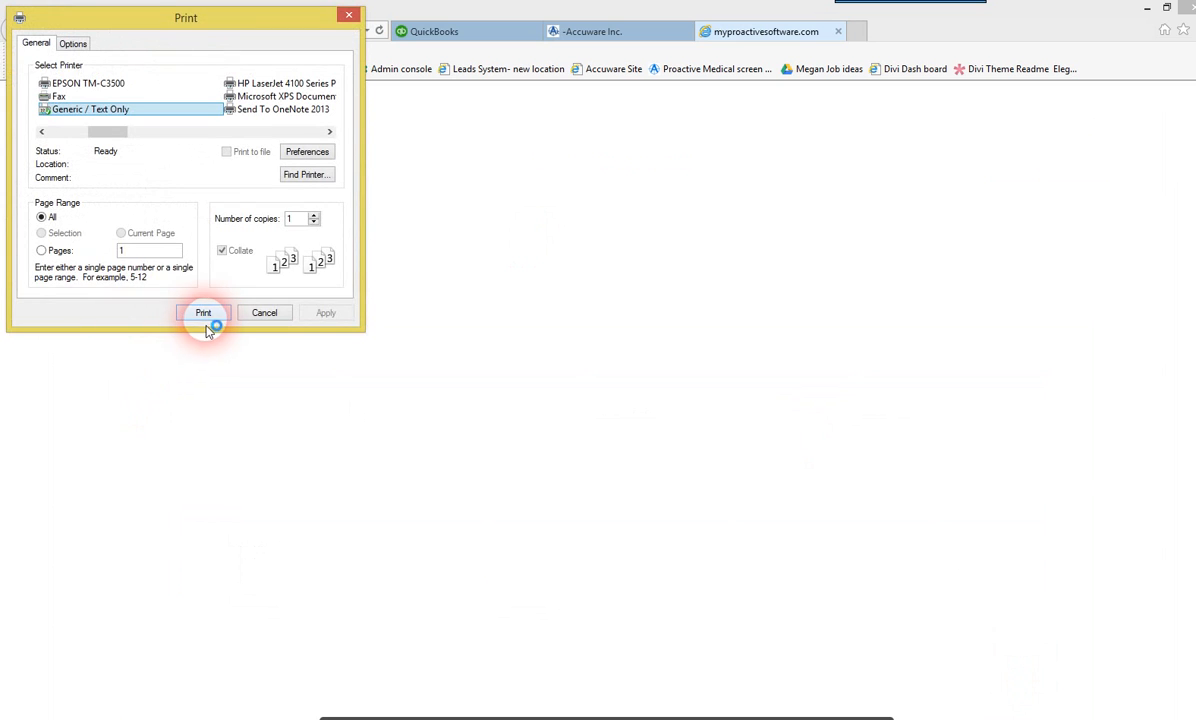
Send the Hardware Name label for invoice 1001 to the Generic / Text Only printer
{"action": "left_click", "coordinate": [204, 312]}
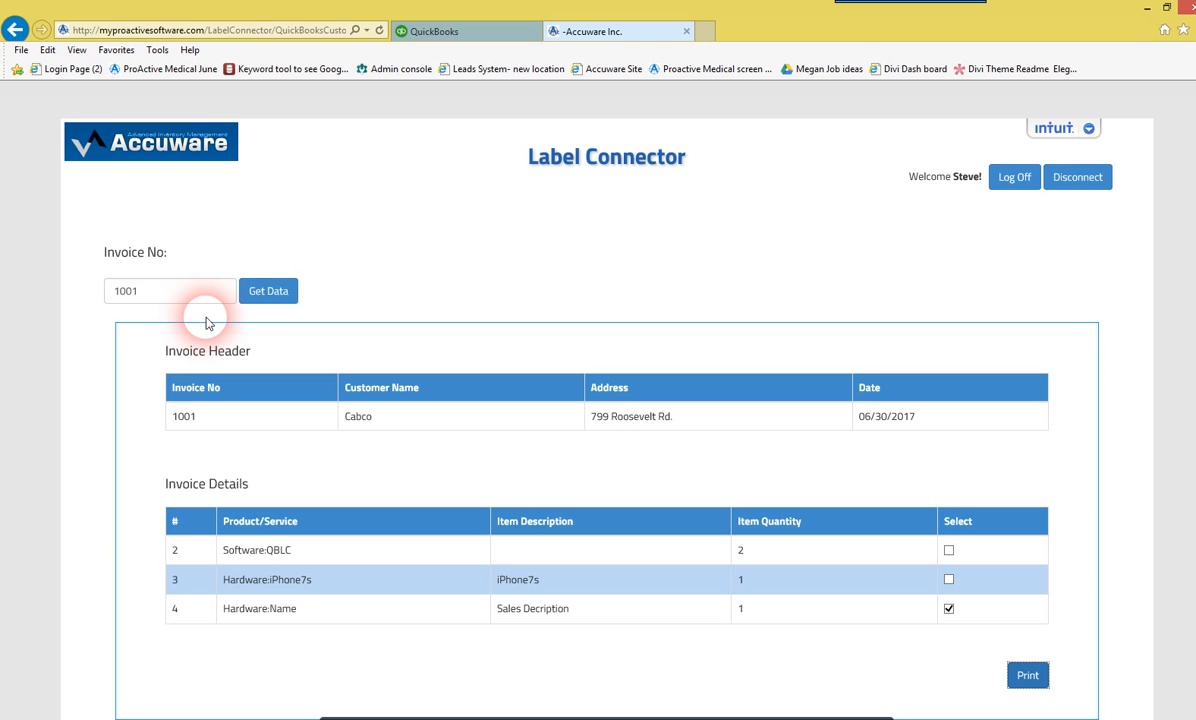
{"action": "mouse_move", "coordinate": [546, 688]}
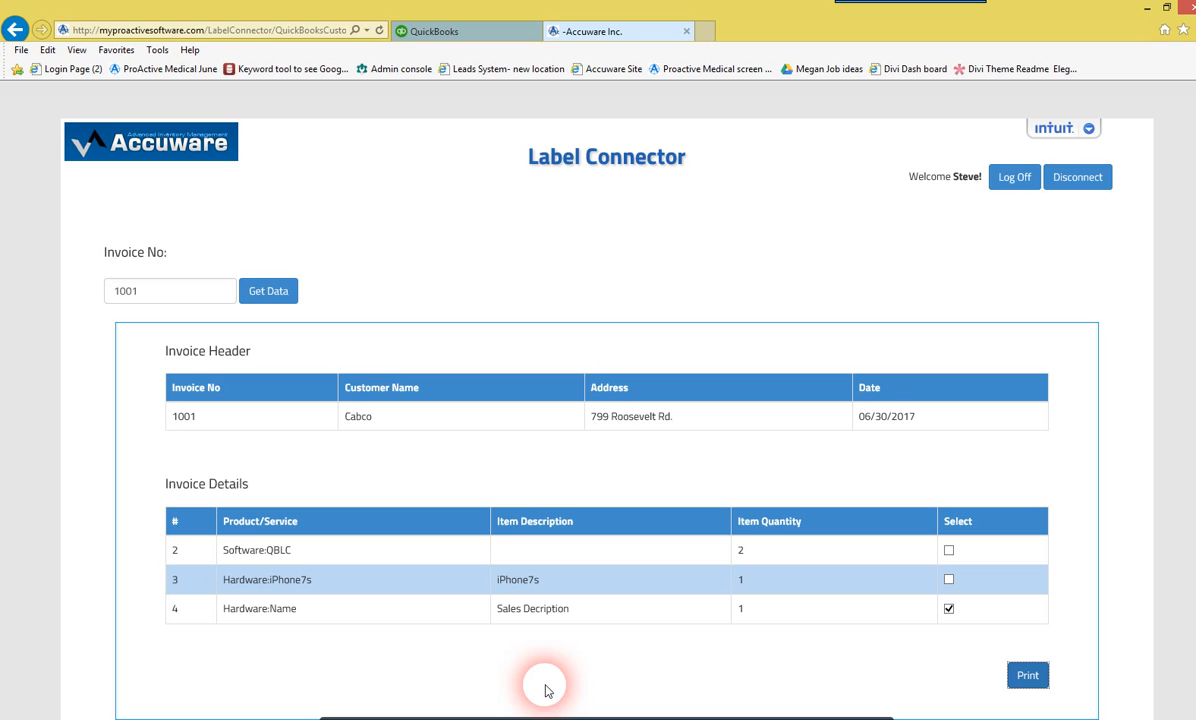
{"action": "mouse_move", "coordinate": [440, 272]}
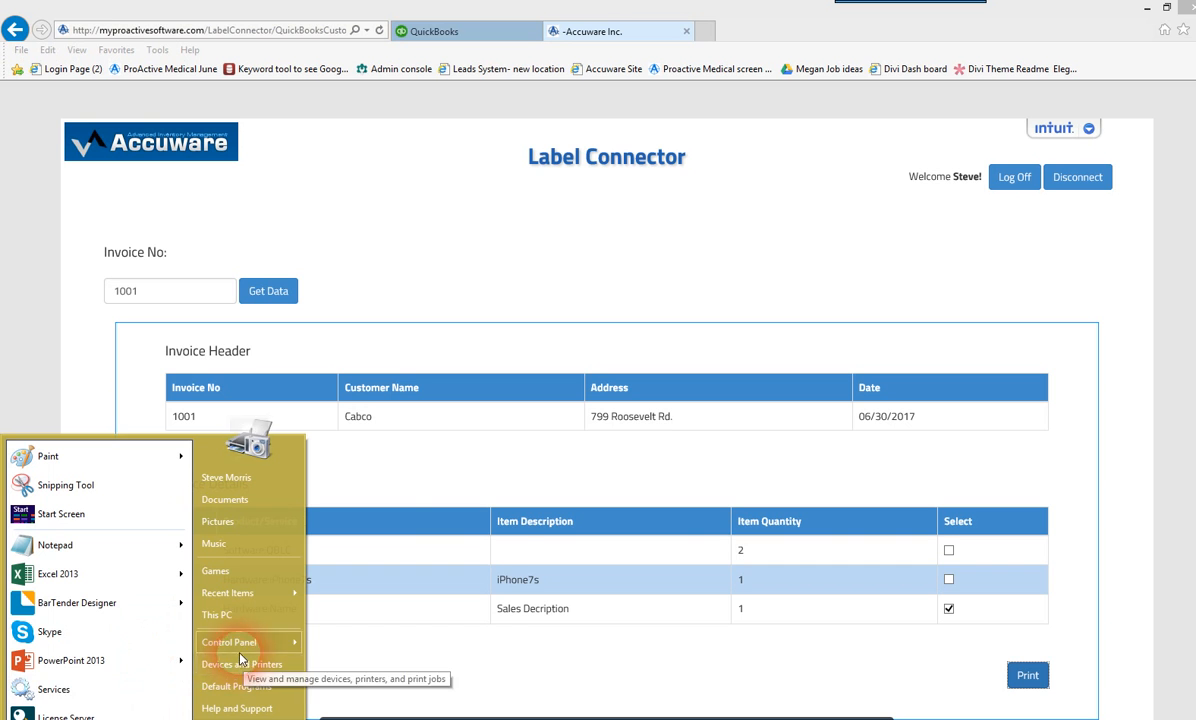
Open Windows Devices and Printers and start the Add Printer wizard
{"action": "left_click", "coordinate": [240, 664]}
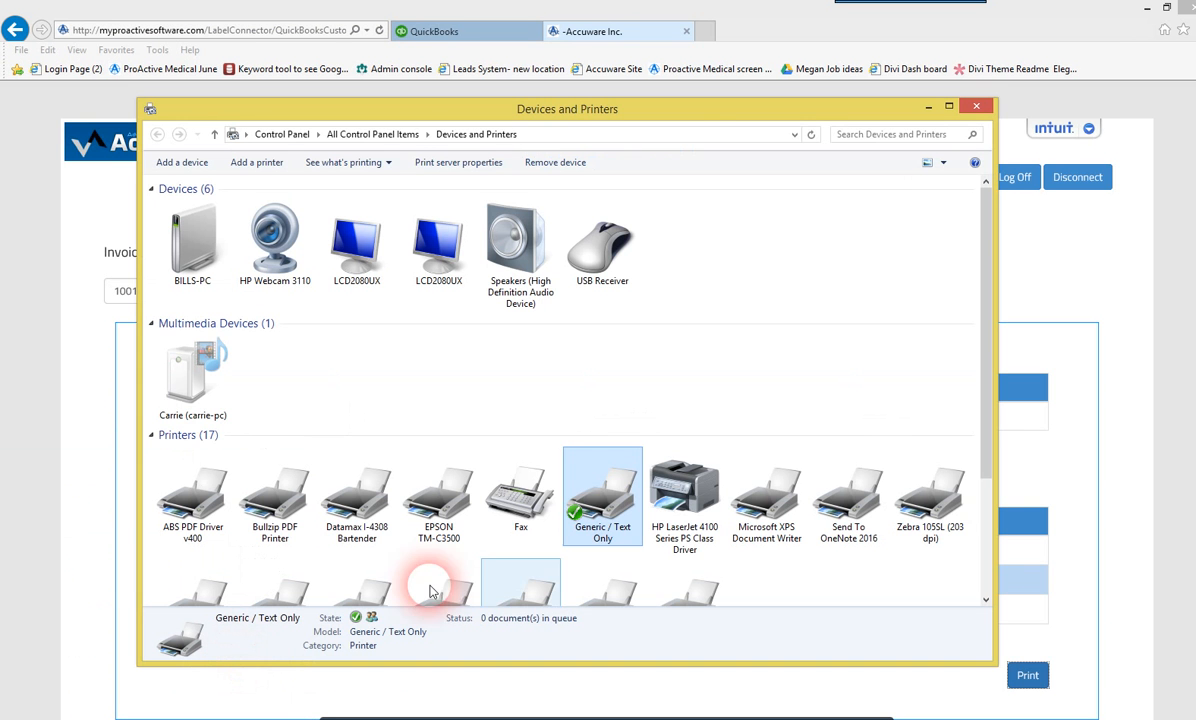
{"action": "left_click_drag", "start_coordinate": [568, 108], "coordinate": [572, 60]}
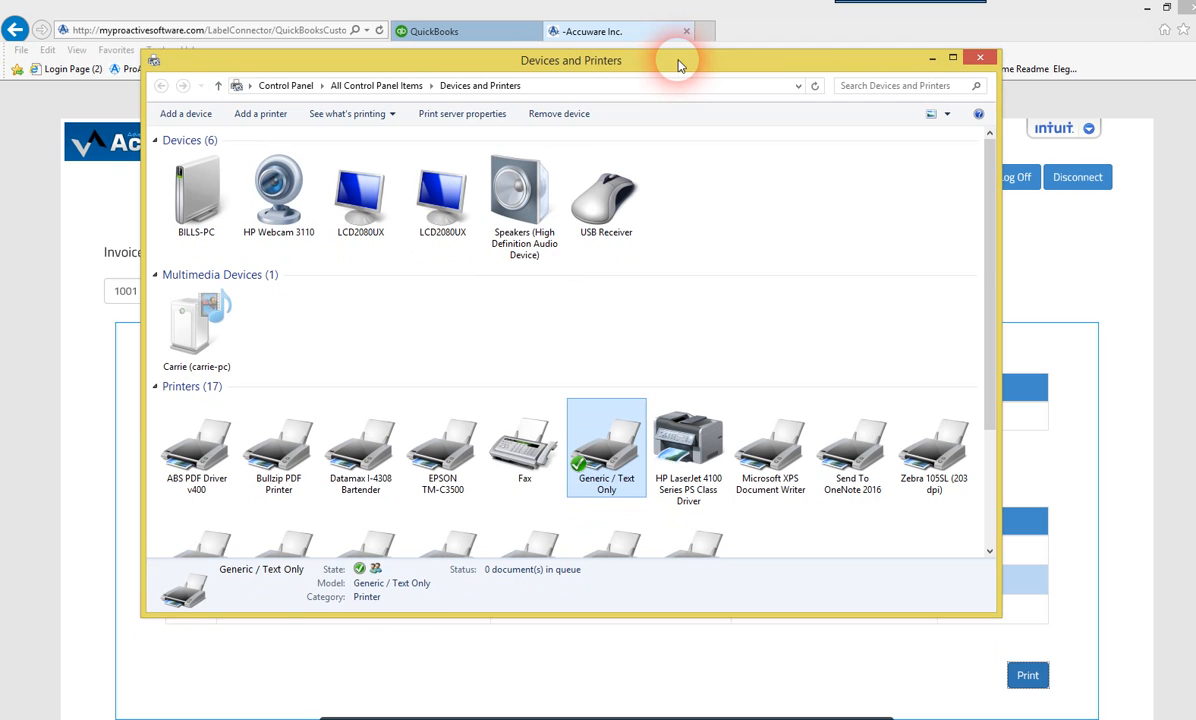
{"action": "mouse_move", "coordinate": [580, 362]}
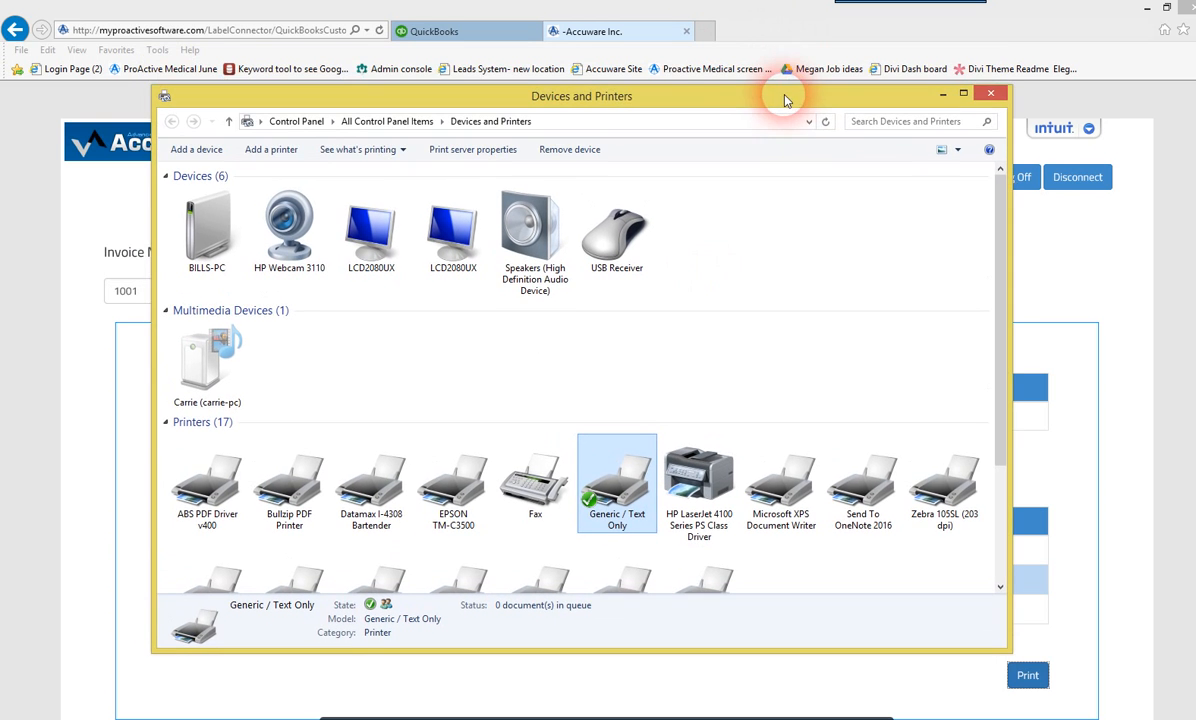
{"action": "left_click", "coordinate": [272, 148]}
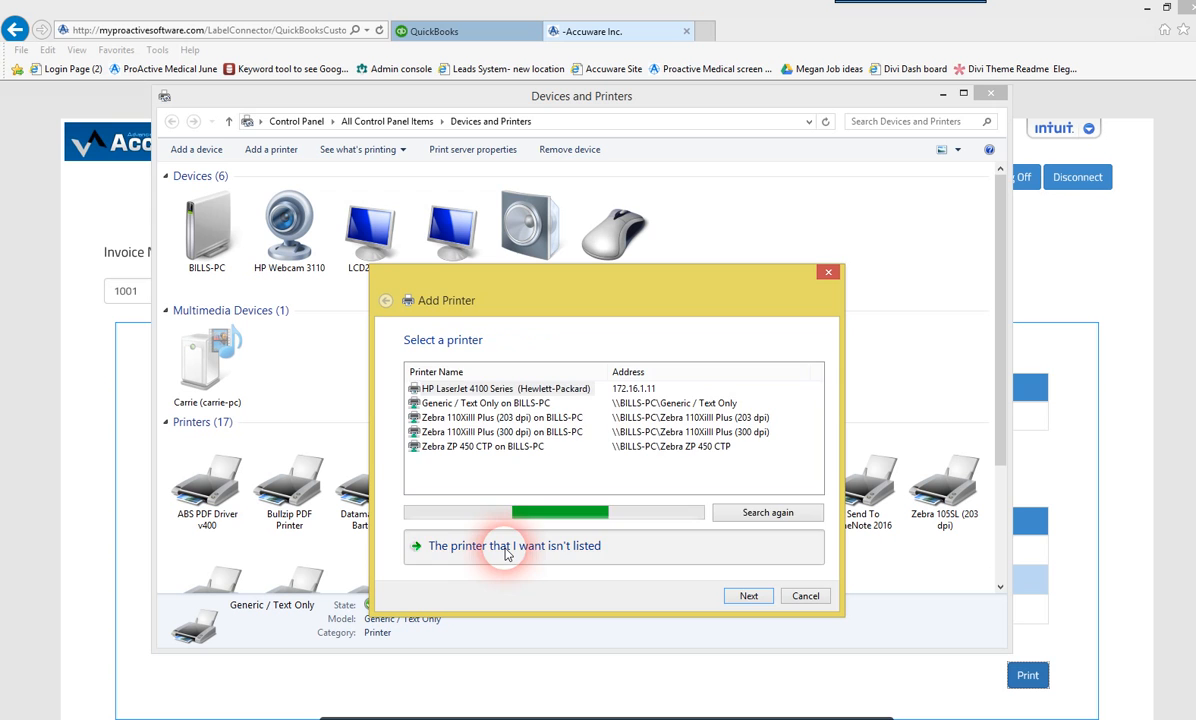
Choose a local printer with manual settings on the existing LPT1 port and reach driver selection
{"action": "left_click", "coordinate": [514, 544]}
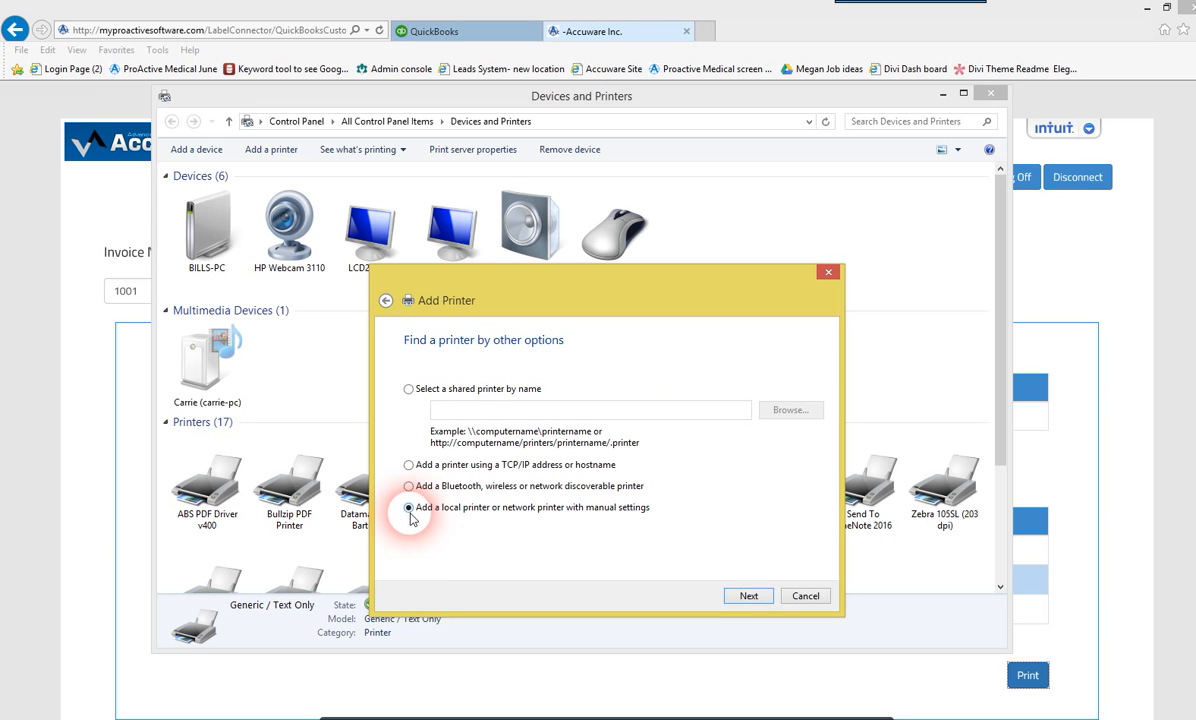
{"action": "left_click", "coordinate": [748, 596]}
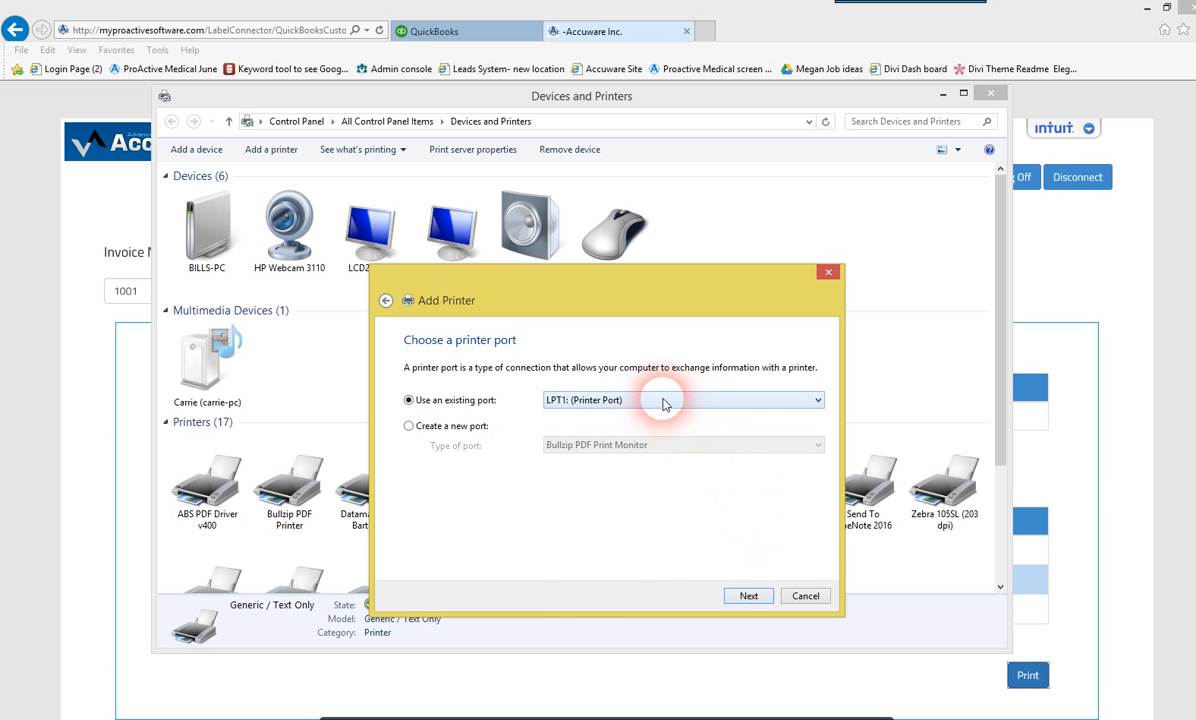
{"action": "mouse_move", "coordinate": [596, 480]}
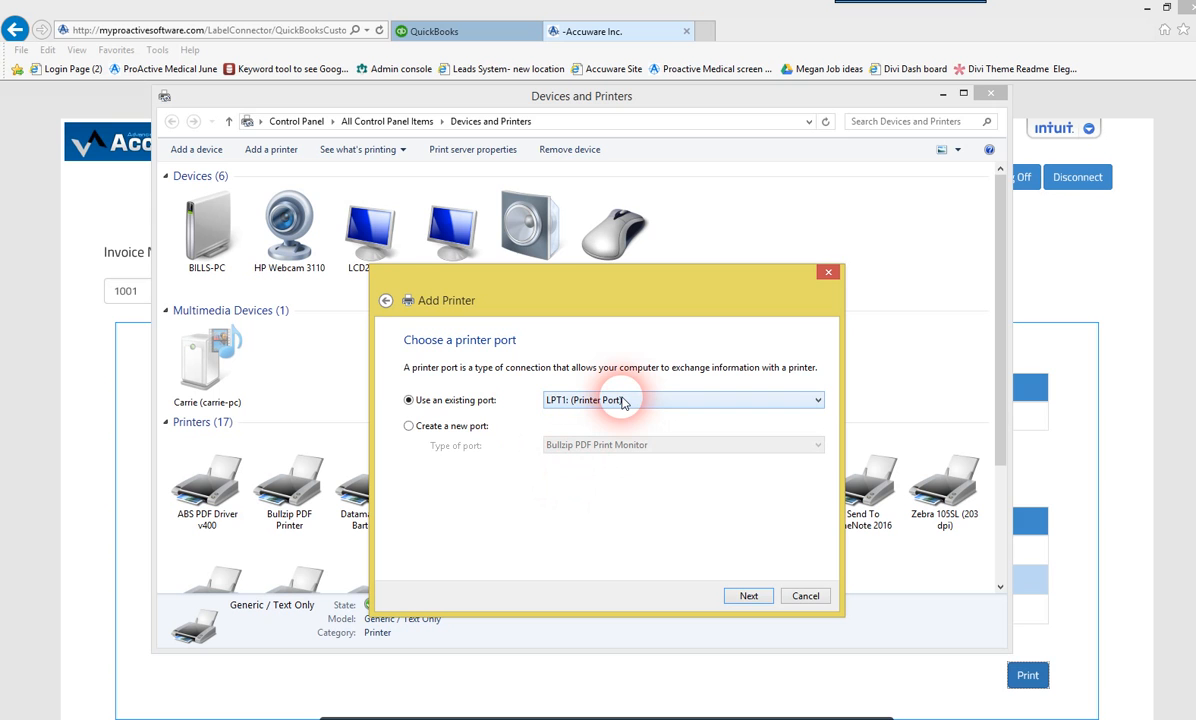
{"action": "mouse_move", "coordinate": [700, 554]}
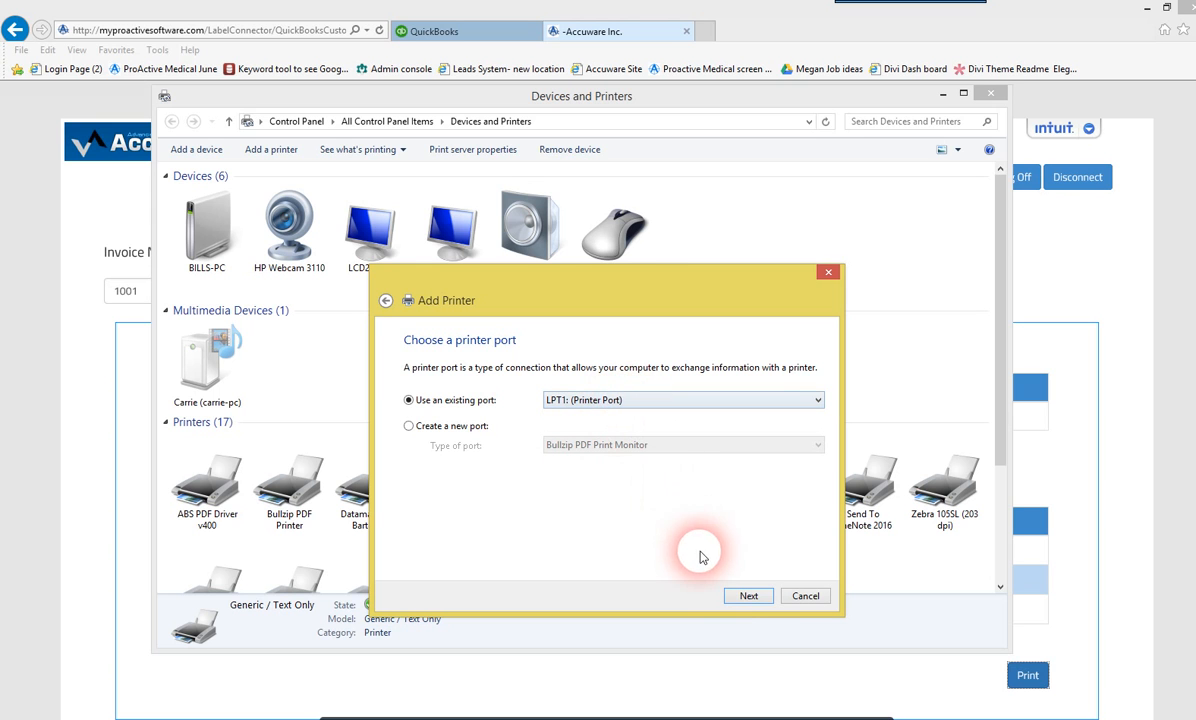
{"action": "left_click", "coordinate": [748, 596]}
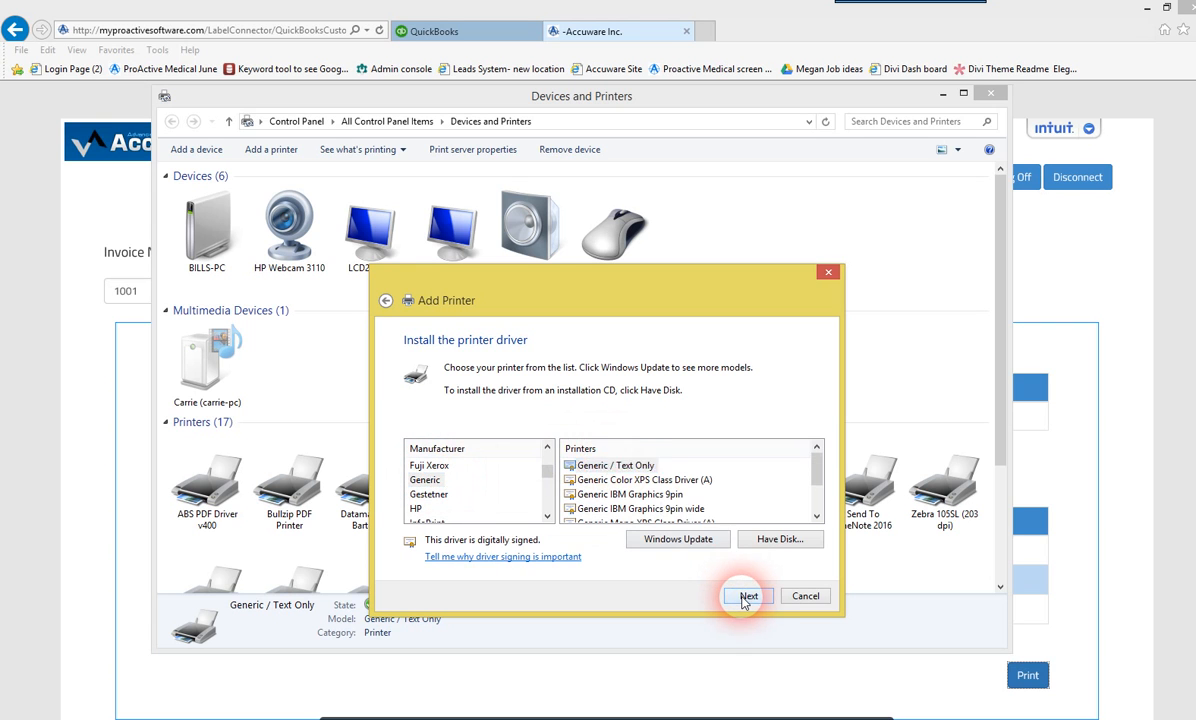
Add Generic / Text Only (Copy 1) with the installed driver, default name, unshared, and finish
{"action": "left_click", "coordinate": [748, 596]}
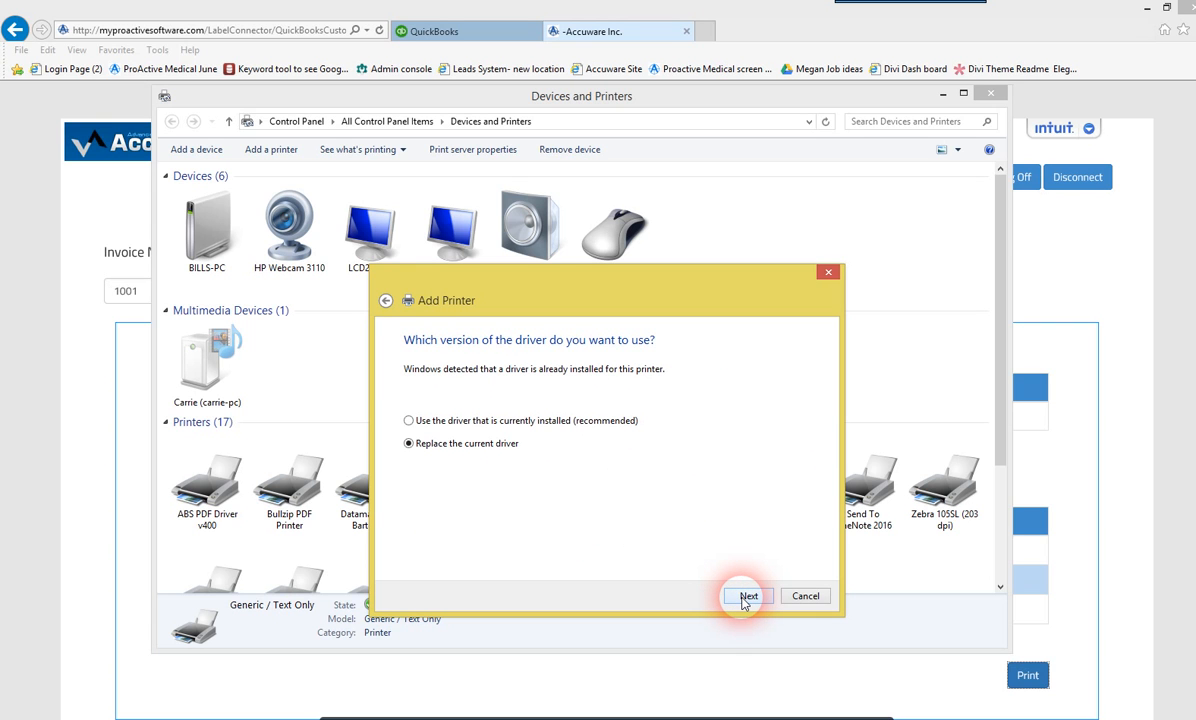
{"action": "left_click", "coordinate": [408, 420]}
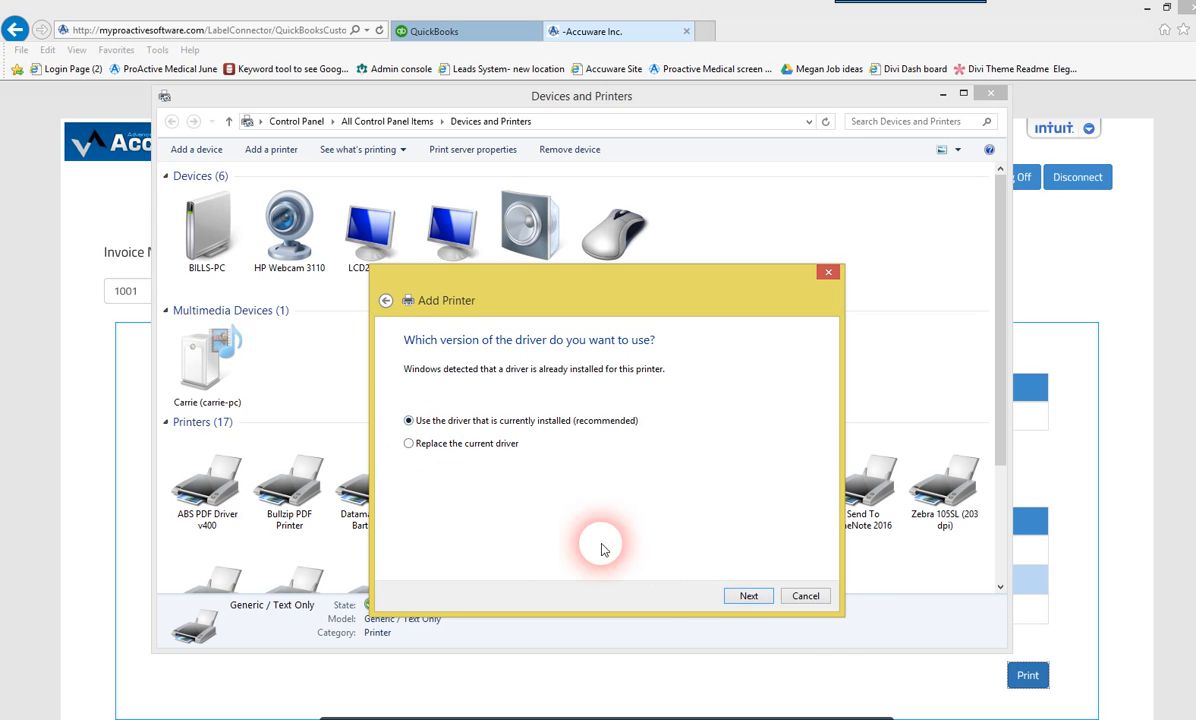
{"action": "left_click", "coordinate": [748, 596]}
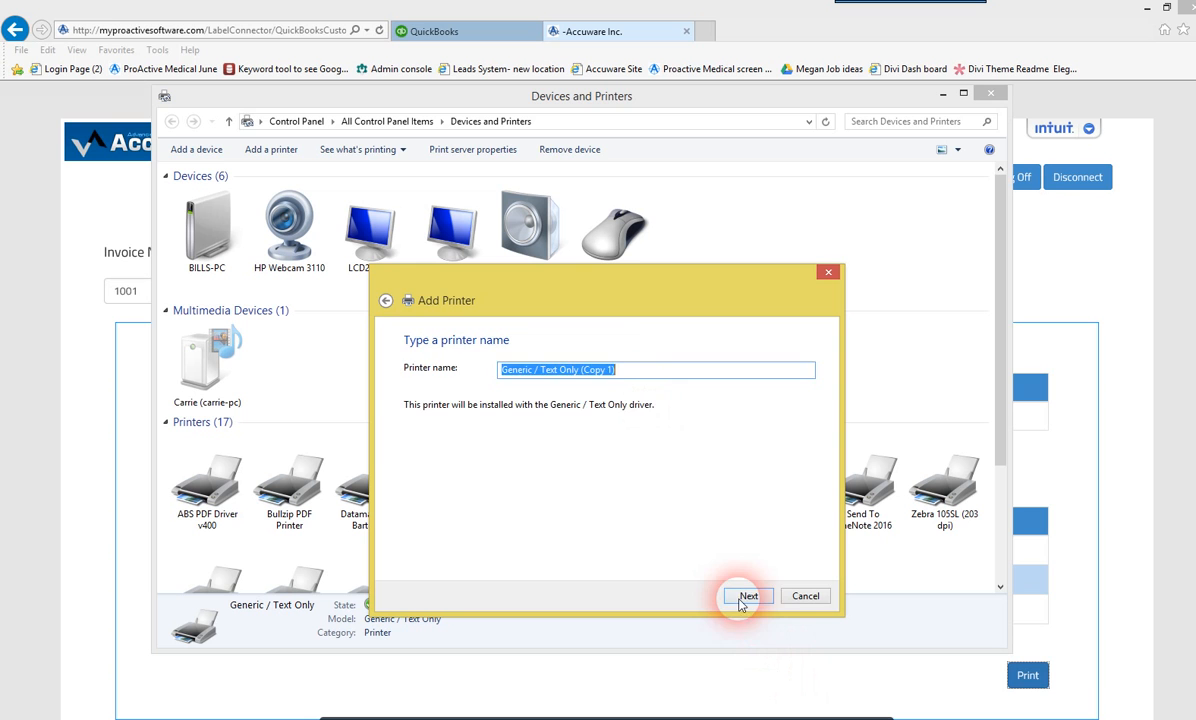
{"action": "left_click", "coordinate": [748, 596]}
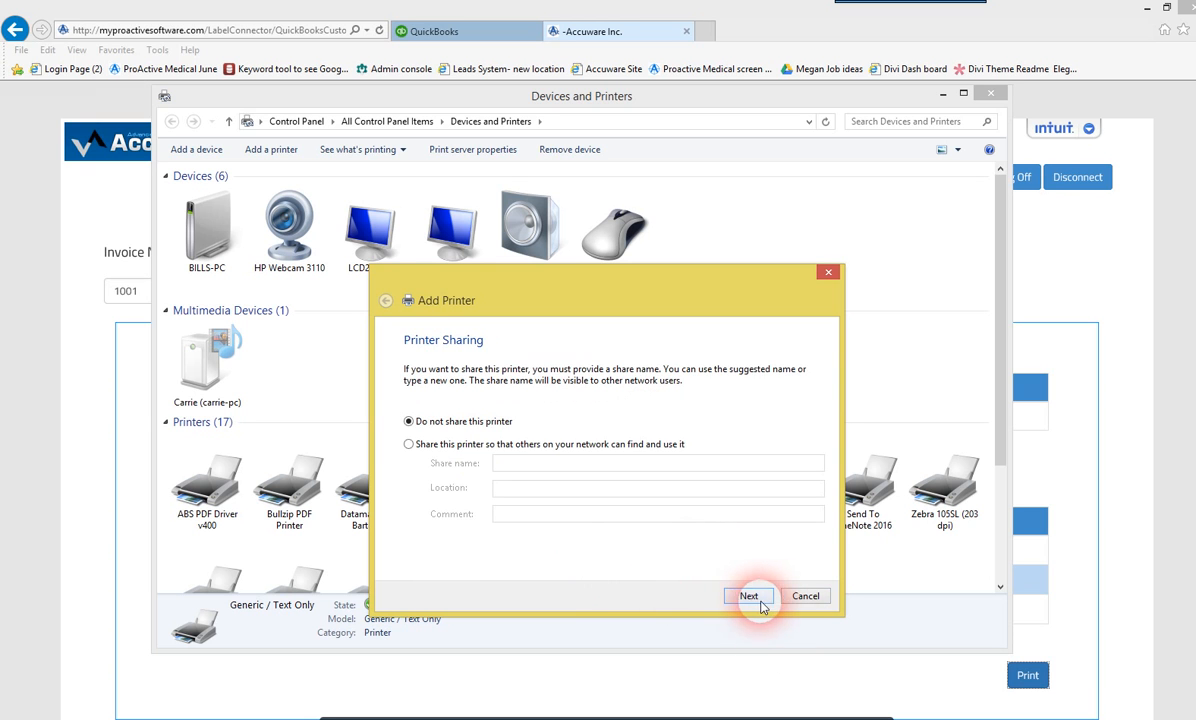
{"action": "left_click", "coordinate": [748, 596]}
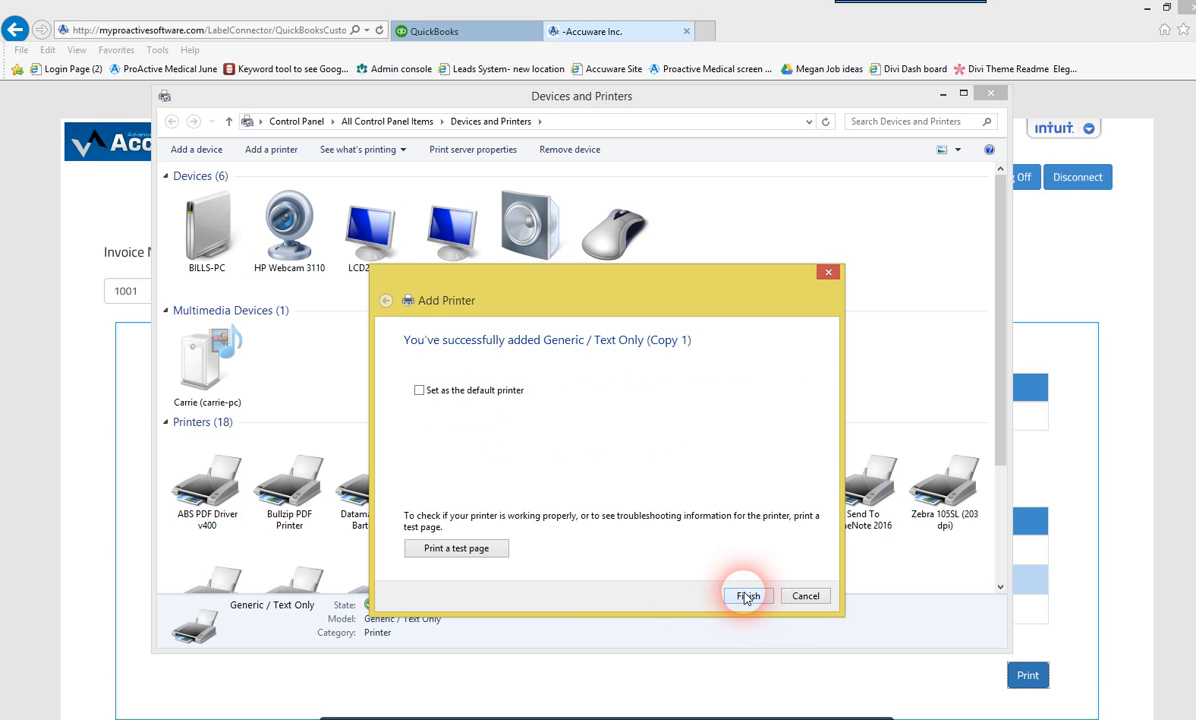
{"action": "left_click", "coordinate": [748, 596]}
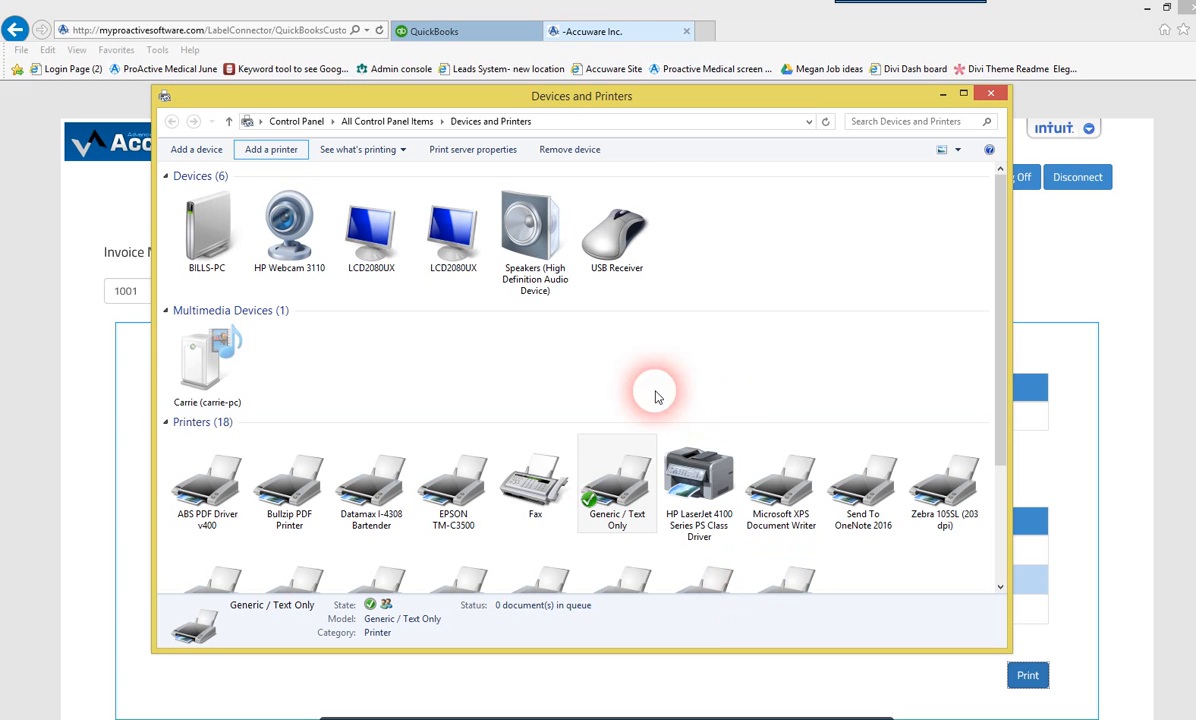
{"action": "mouse_move", "coordinate": [606, 542]}
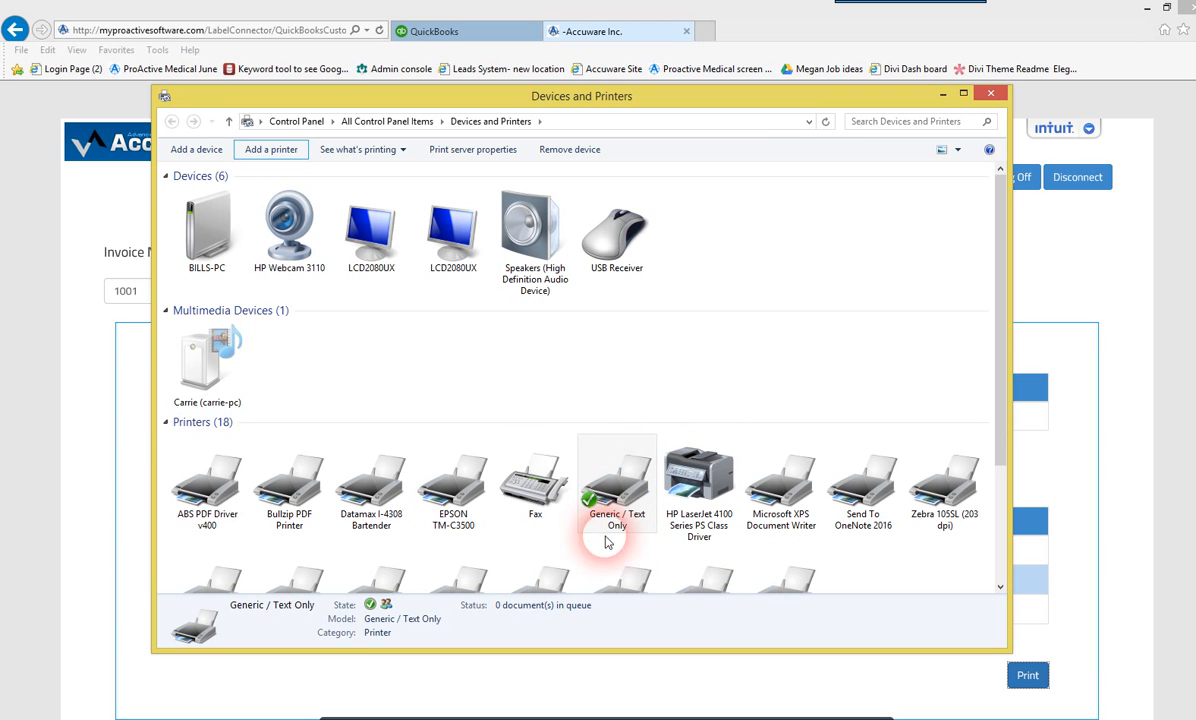
{"action": "mouse_move", "coordinate": [756, 358]}
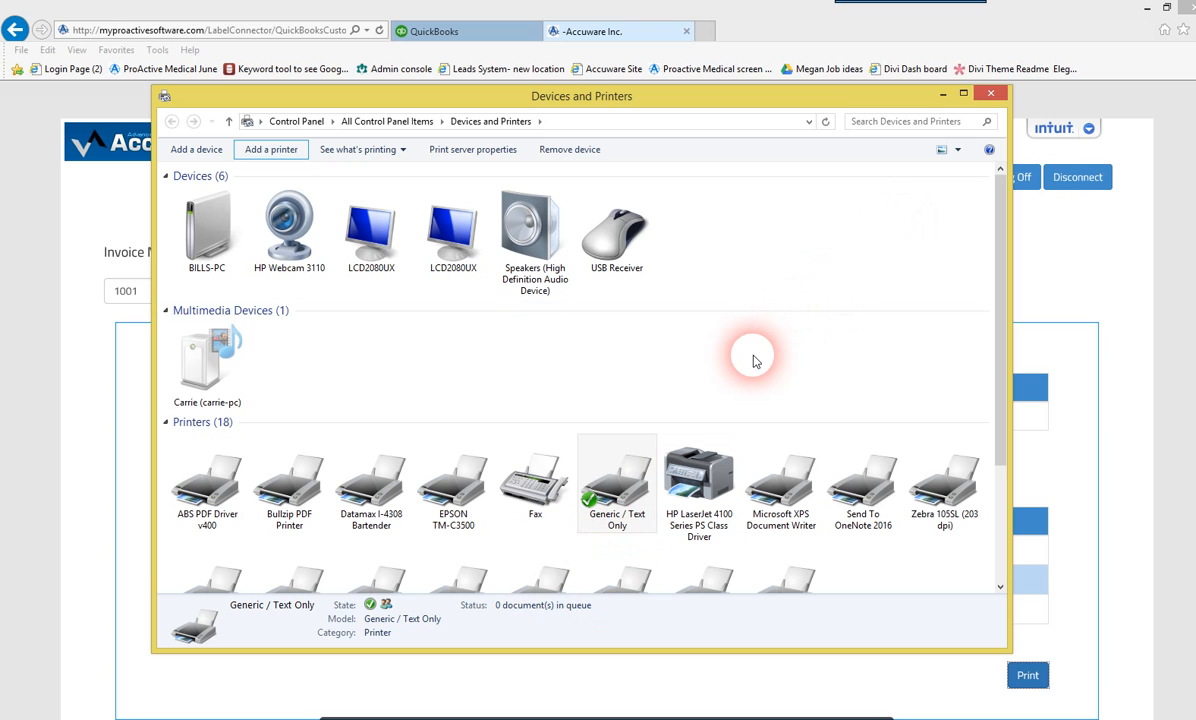